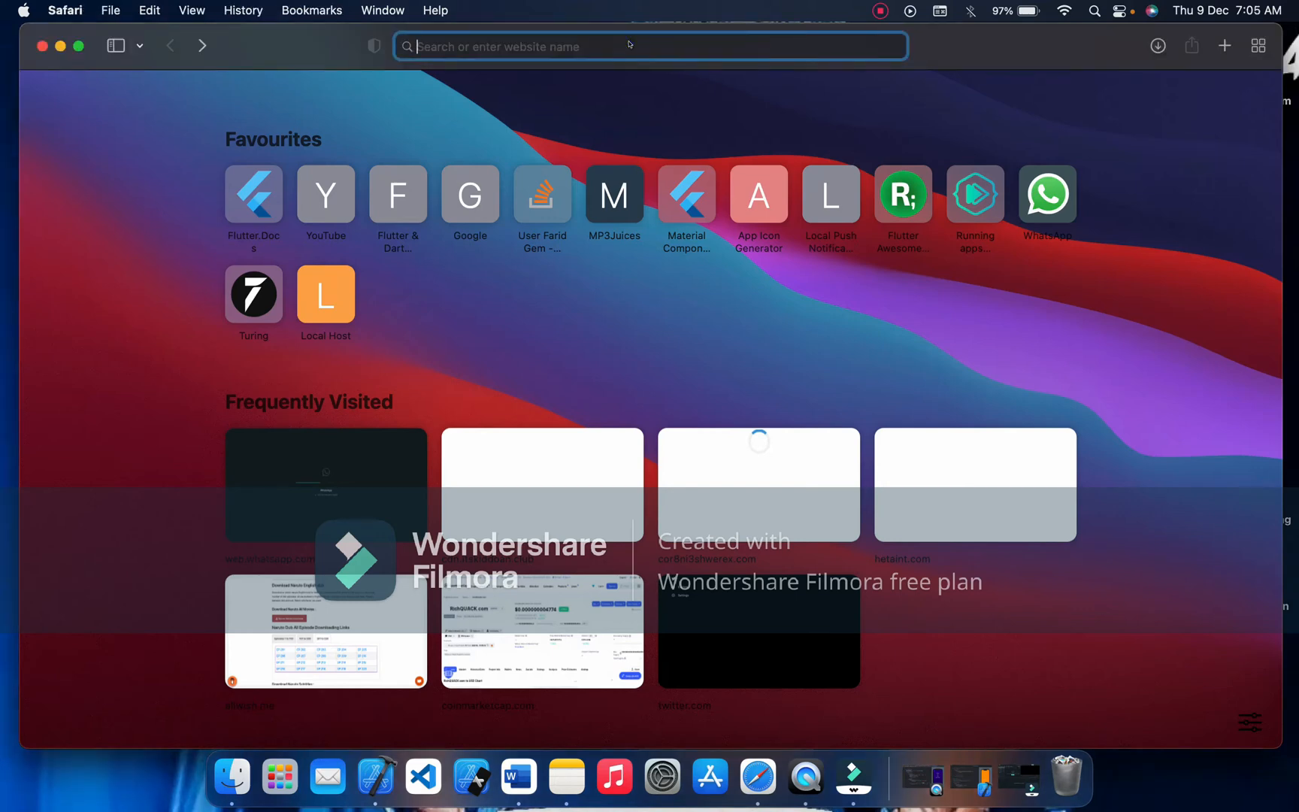
Search Google for 'free download xampp' via the address bar suggestion
text(free)
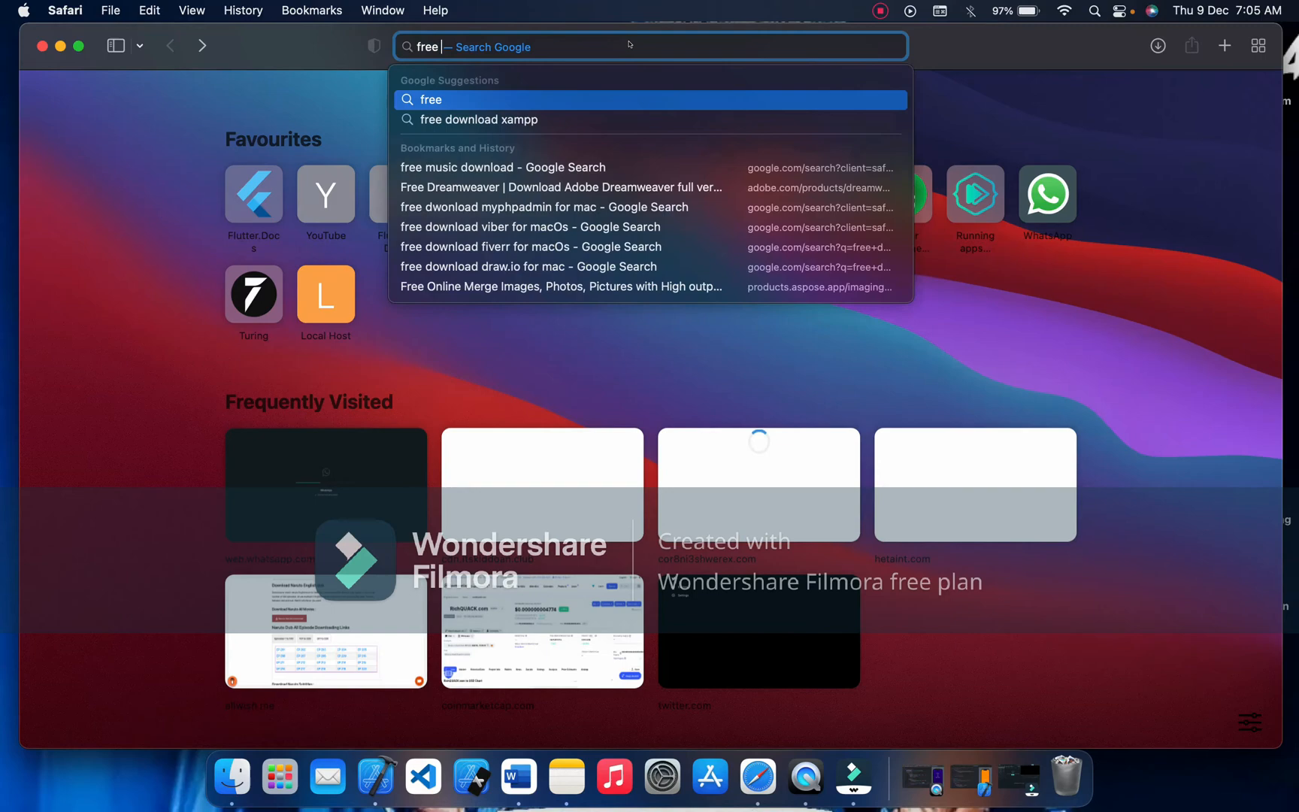
click(478, 119)
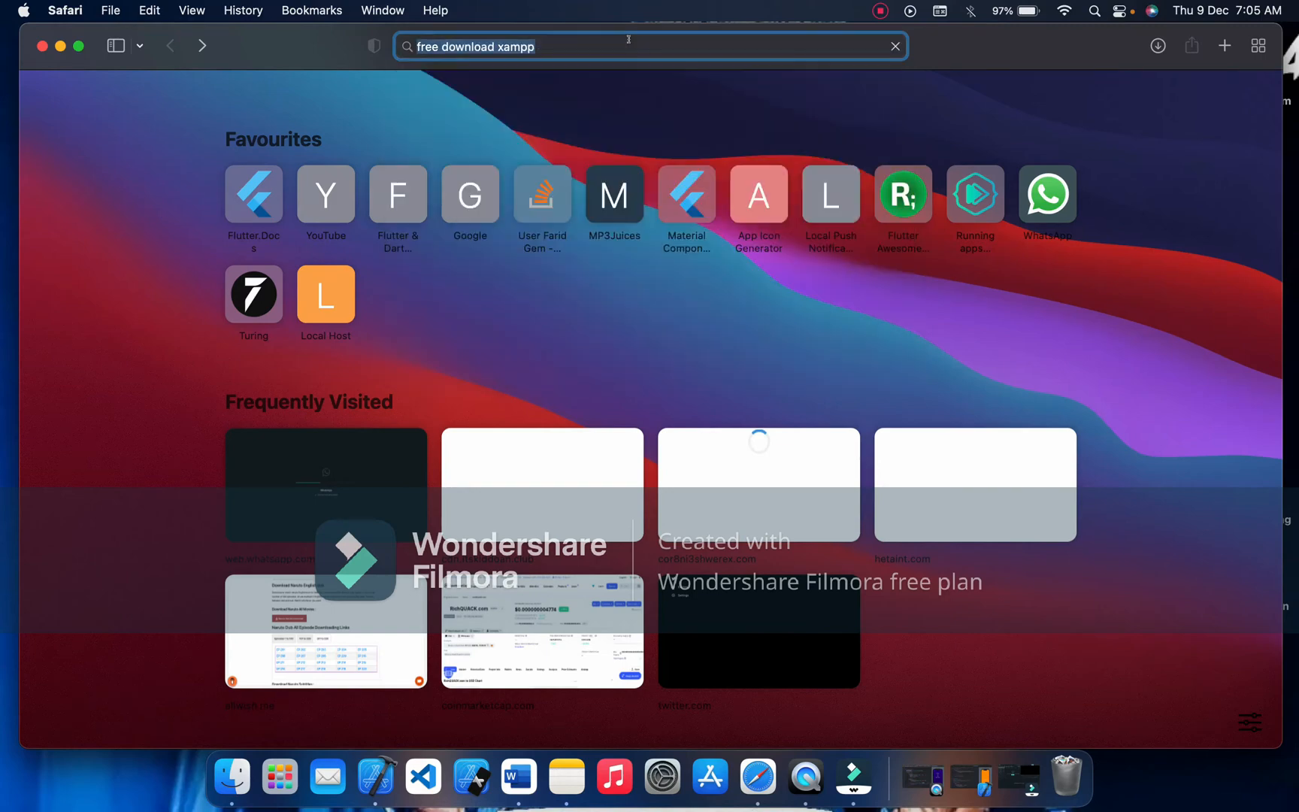
key(Return)
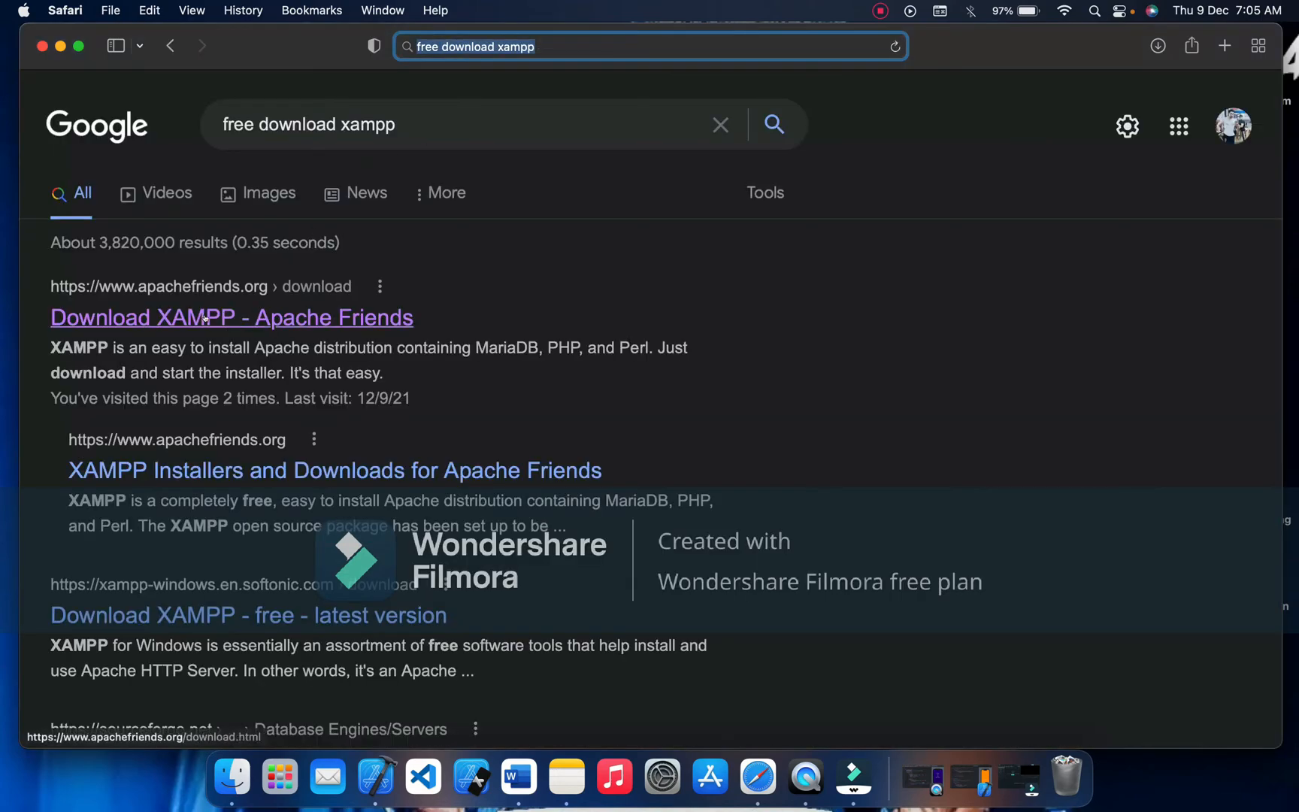
Go to the Download XAMPP - Apache Friends result and scroll to the XAMPP for OS X table
click(231, 317)
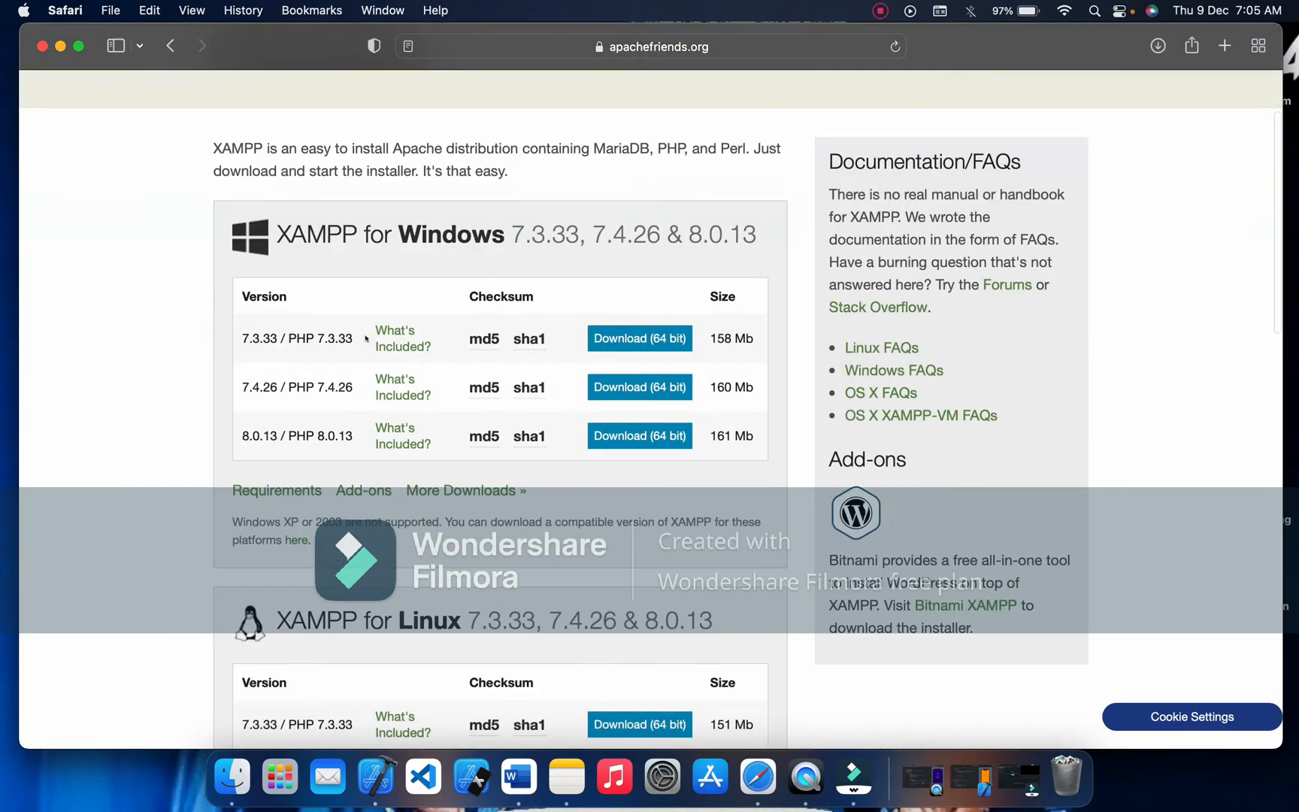
scroll(down, 3)
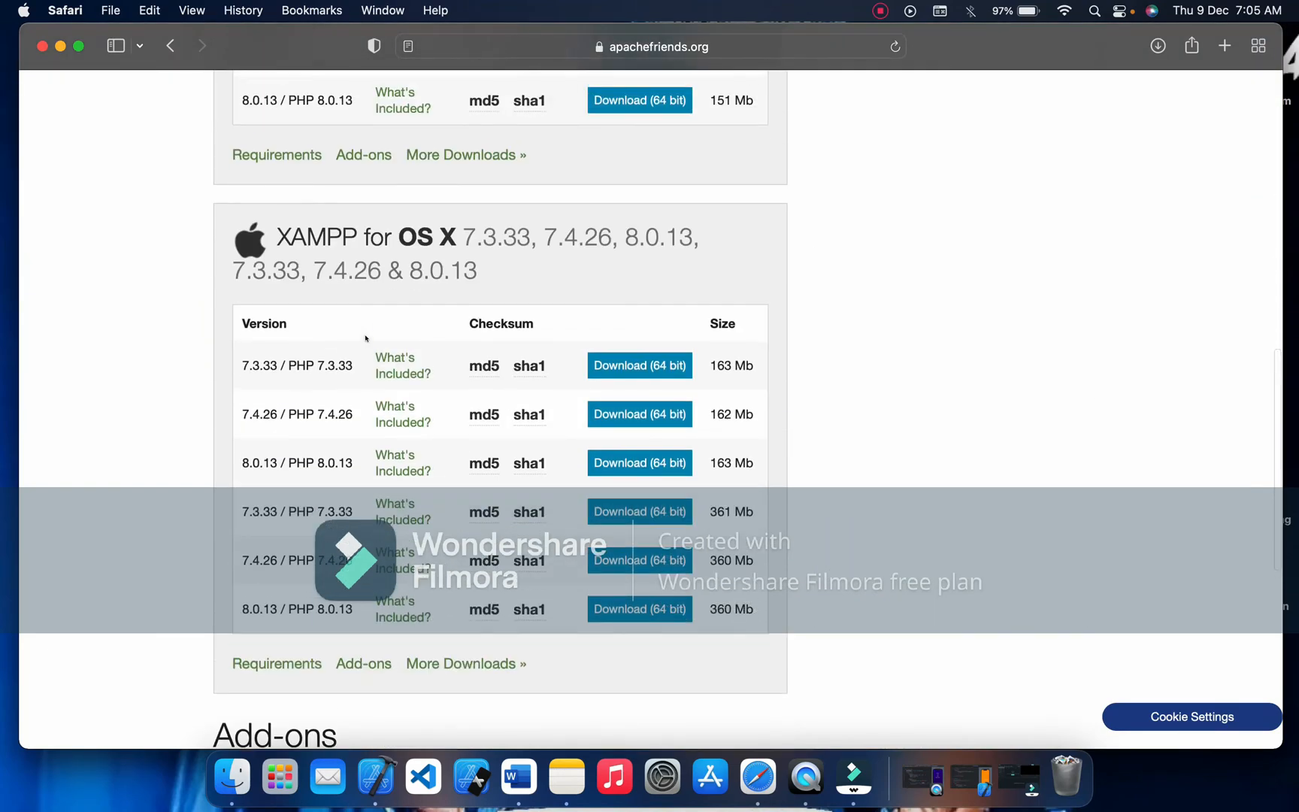
scroll(down, 3)
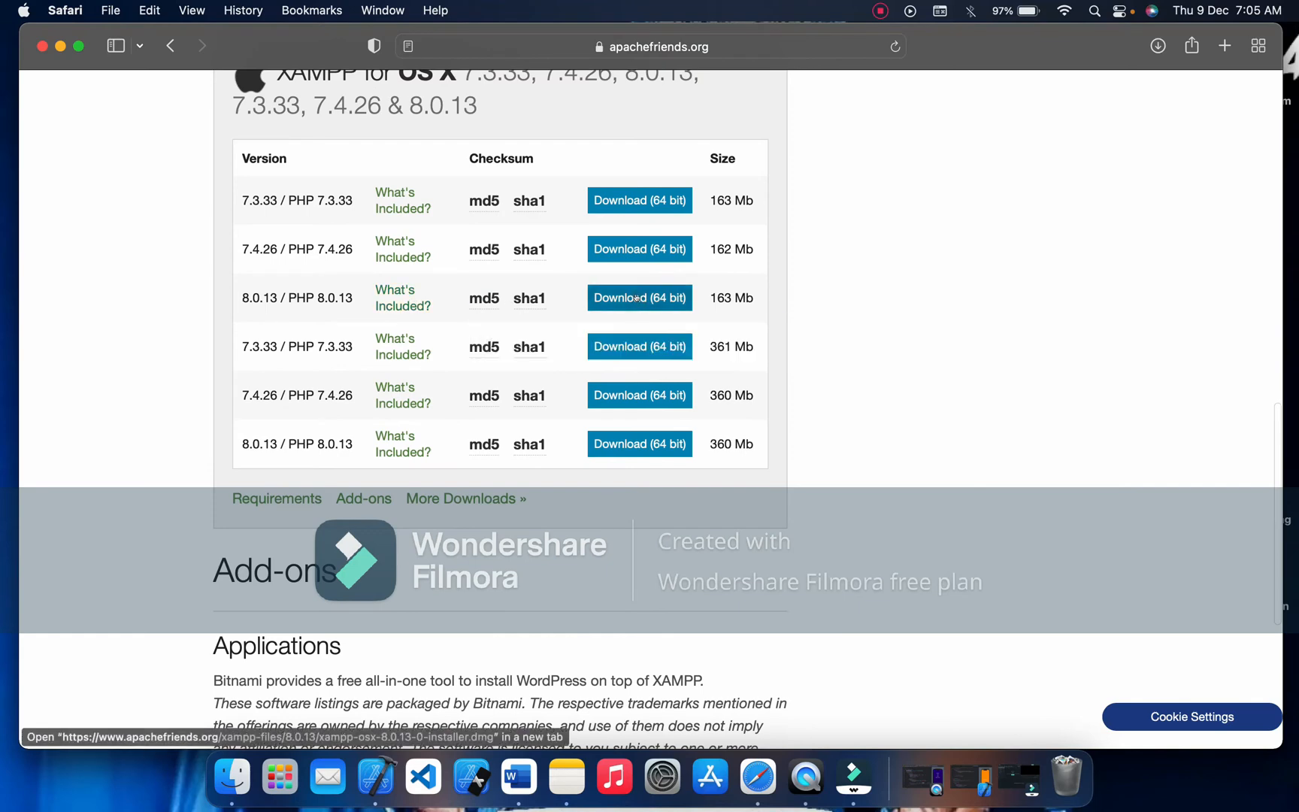
mouse_move(1125, 79)
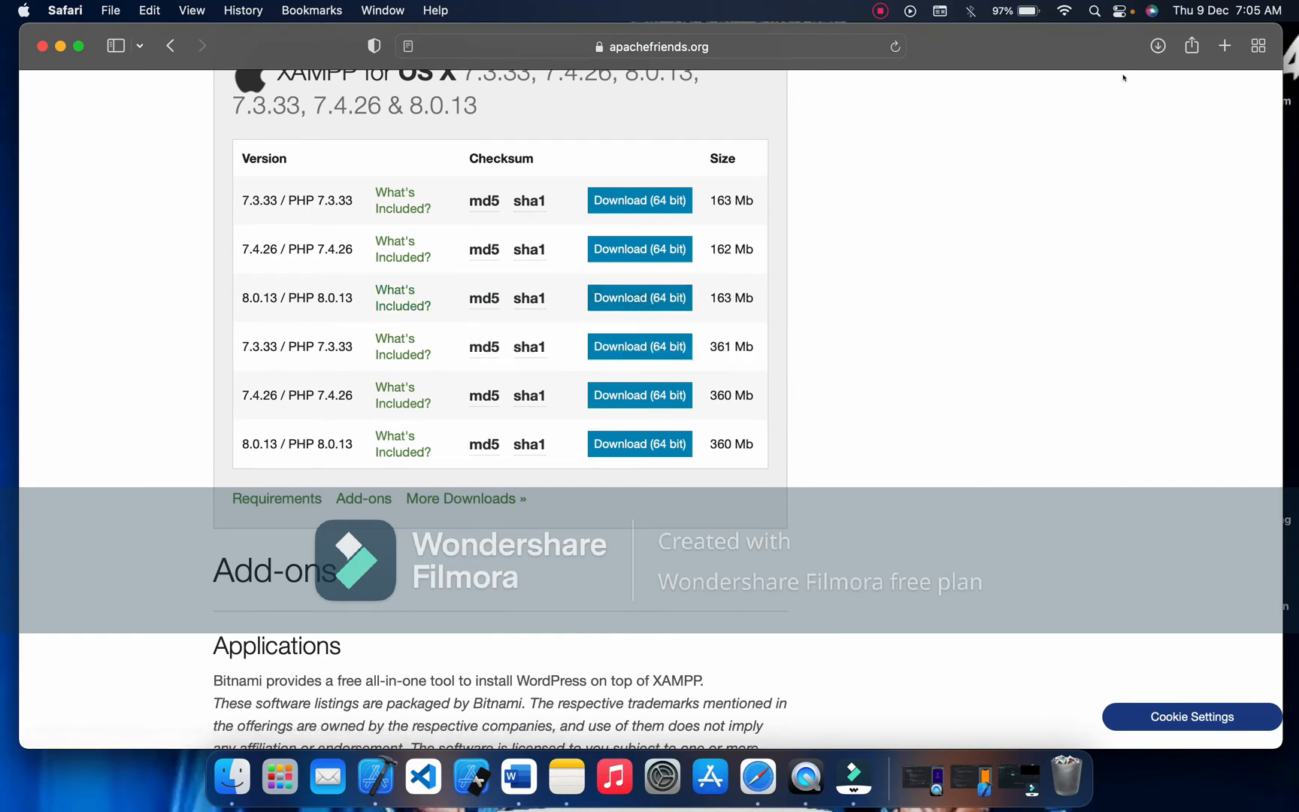
Show xampp-osx-8.0.13-0-installer.dmg from Downloads in Finder and select it
click(1158, 45)
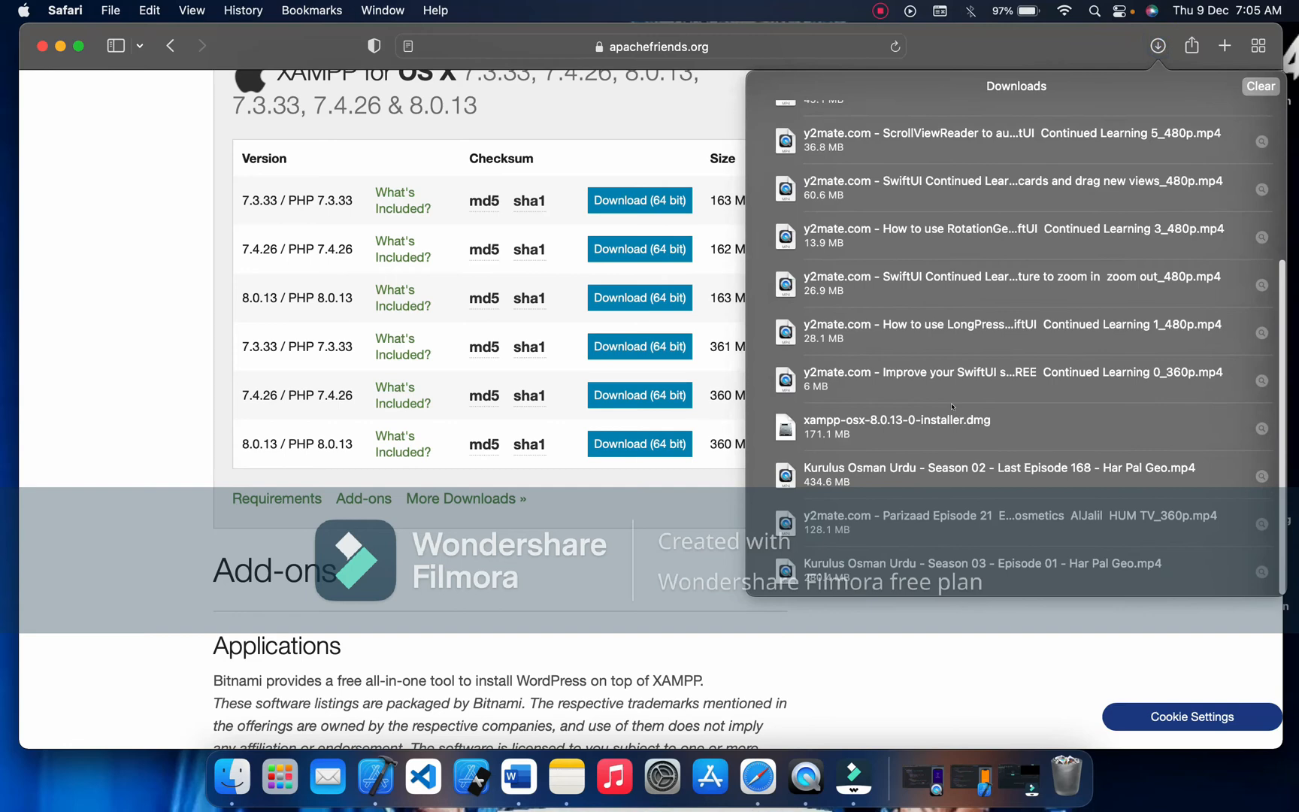
right_click(895, 427)
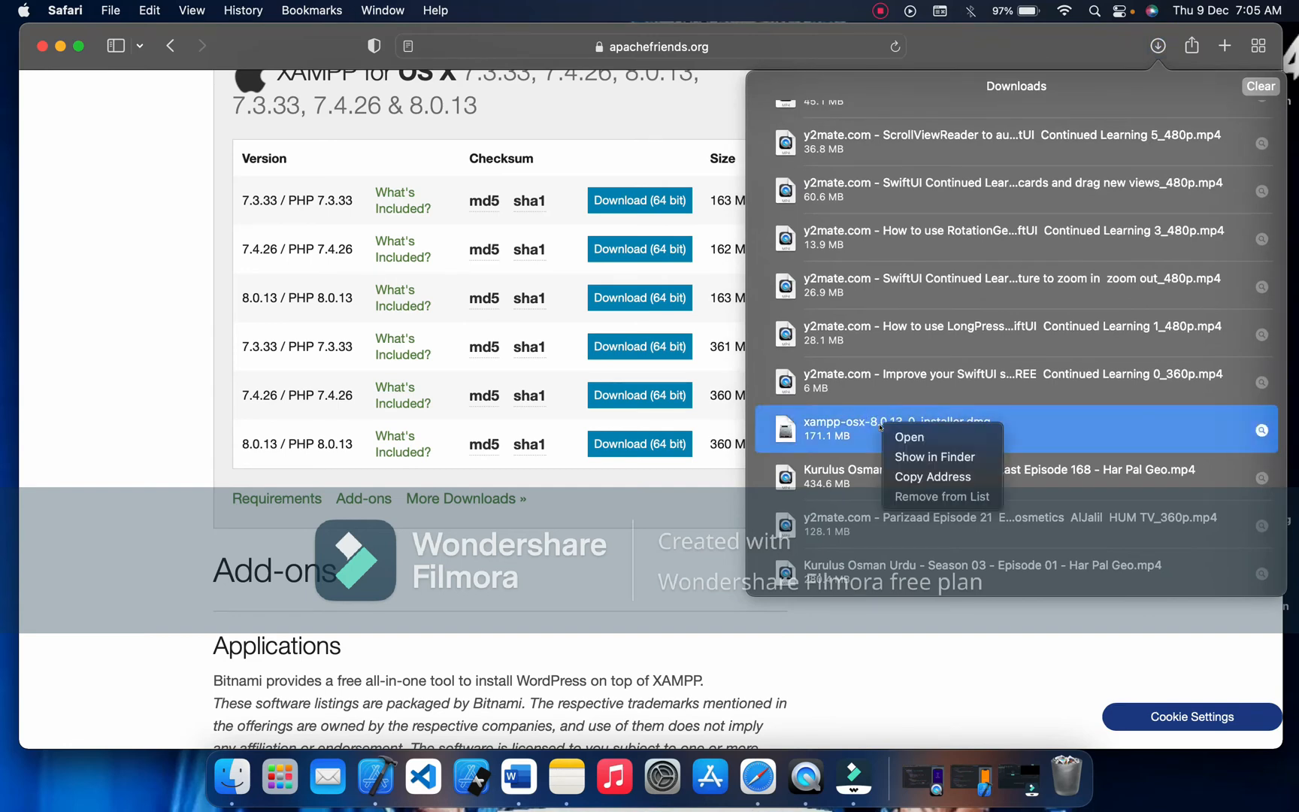
mouse_move(933, 457)
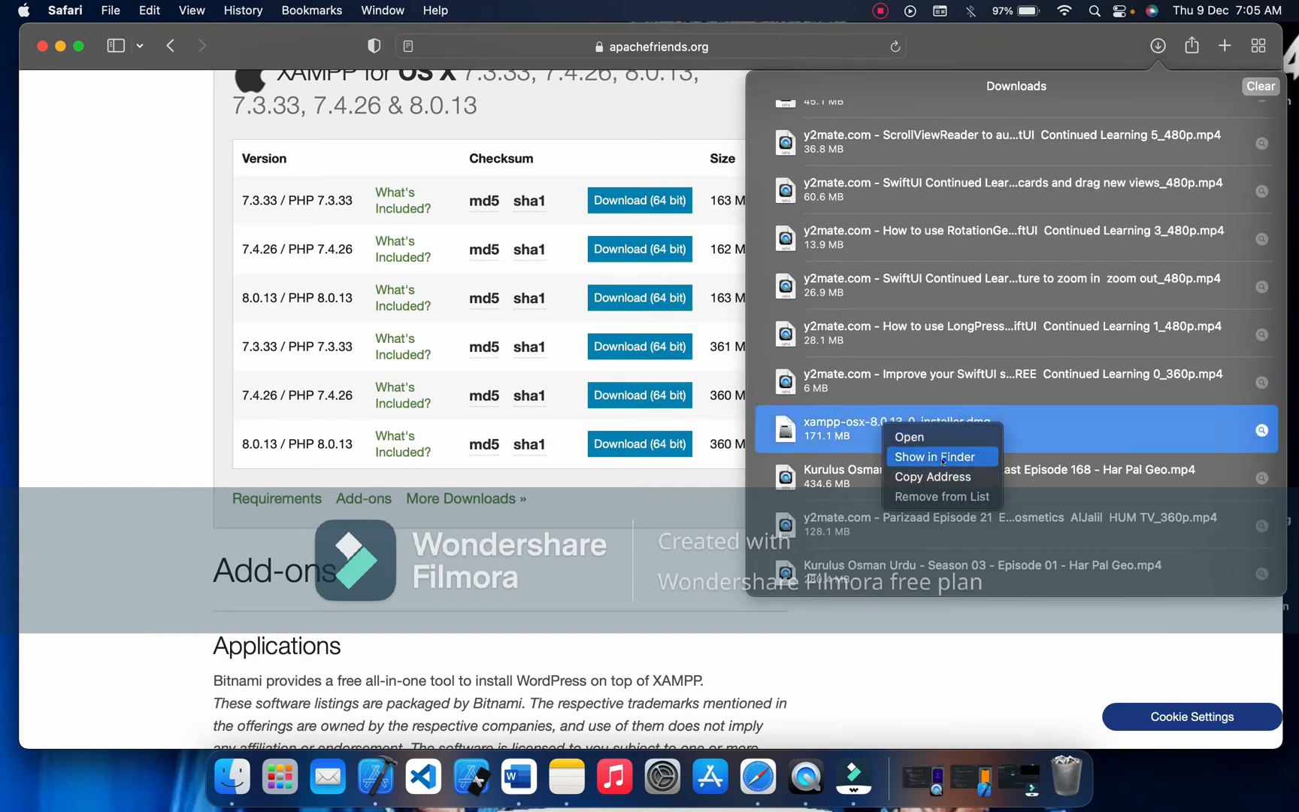
click(936, 457)
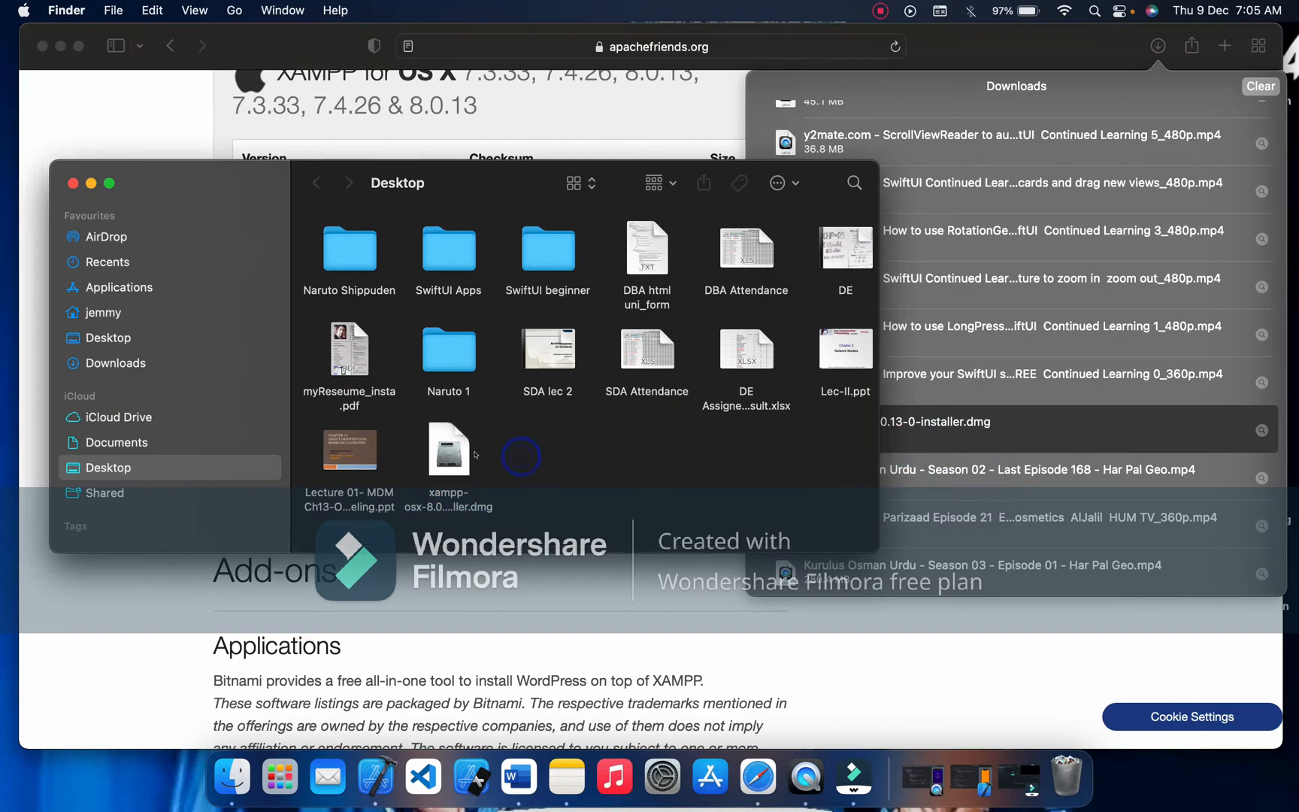
click(449, 451)
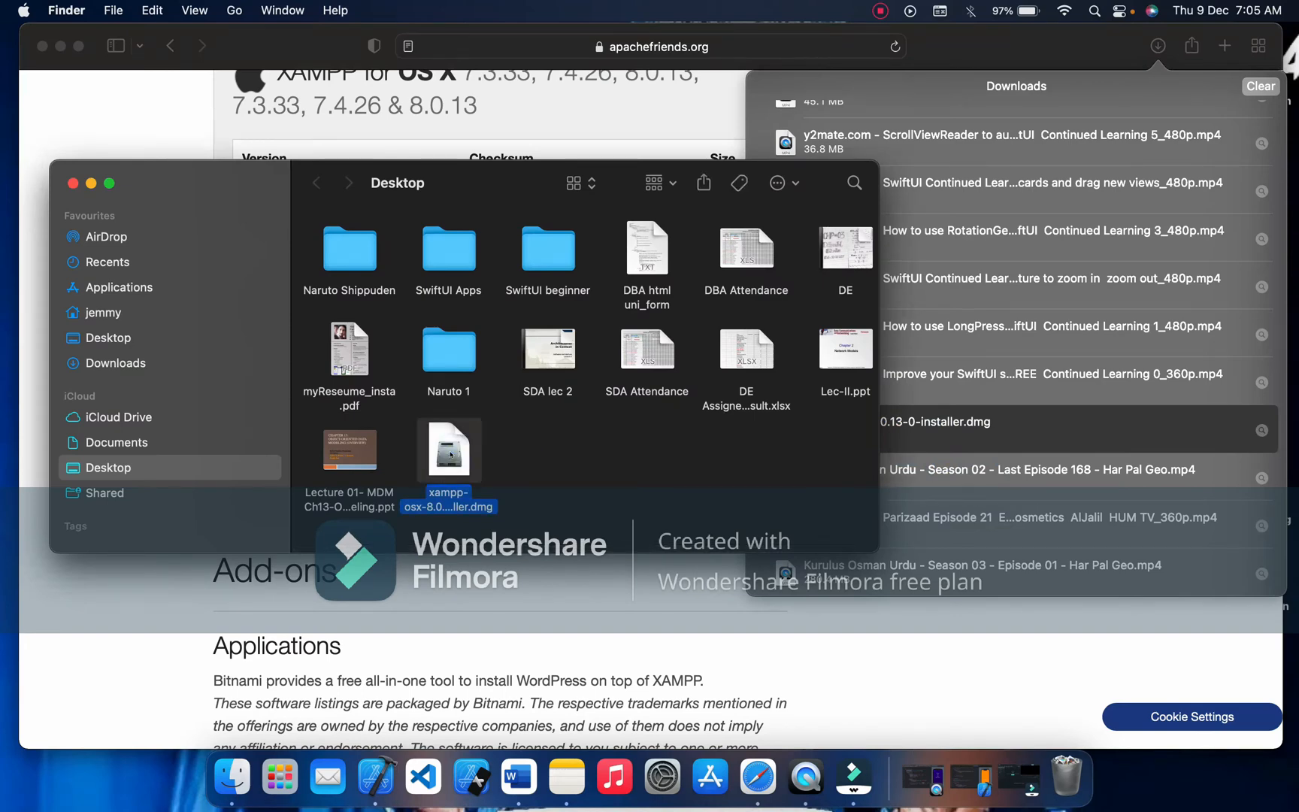
Mount the XAMPP disk image and launch the installer app, confirming the internet-download warning
double_click(448, 450)
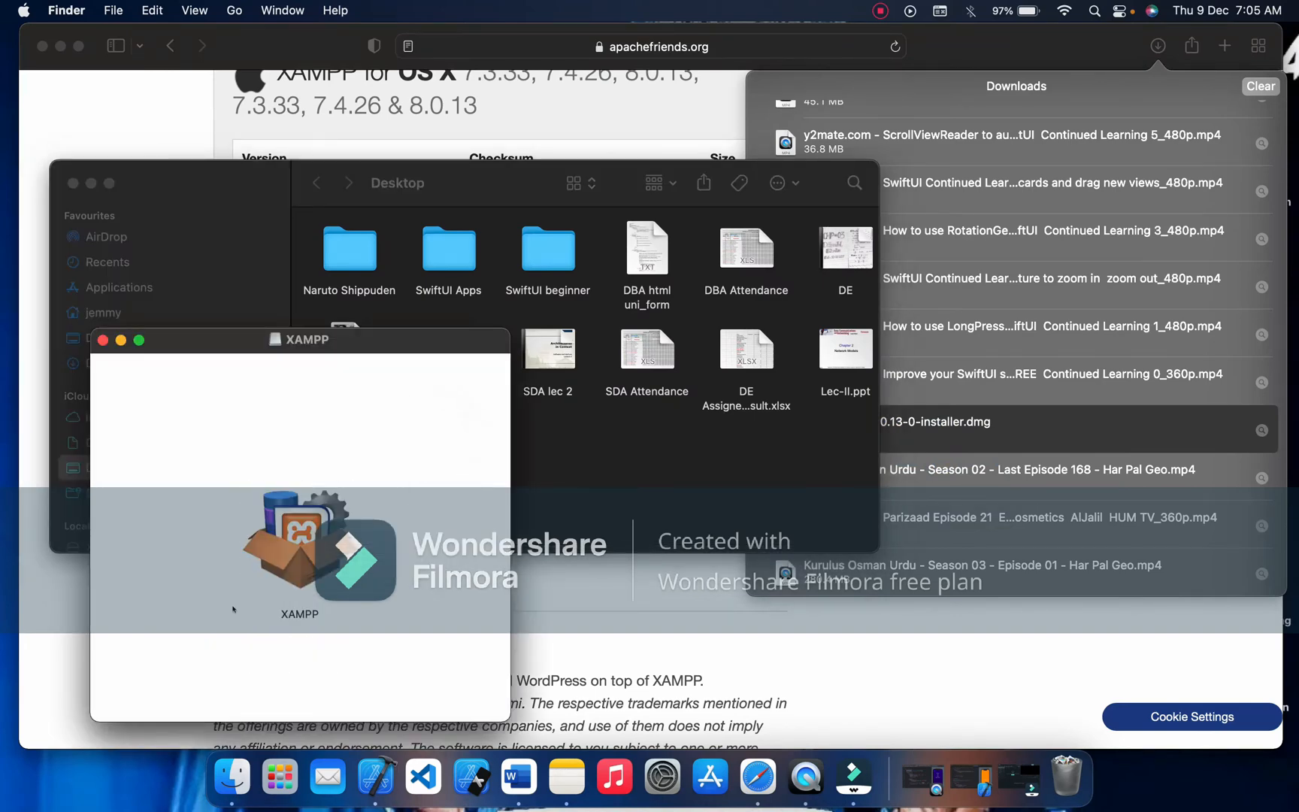
click(299, 547)
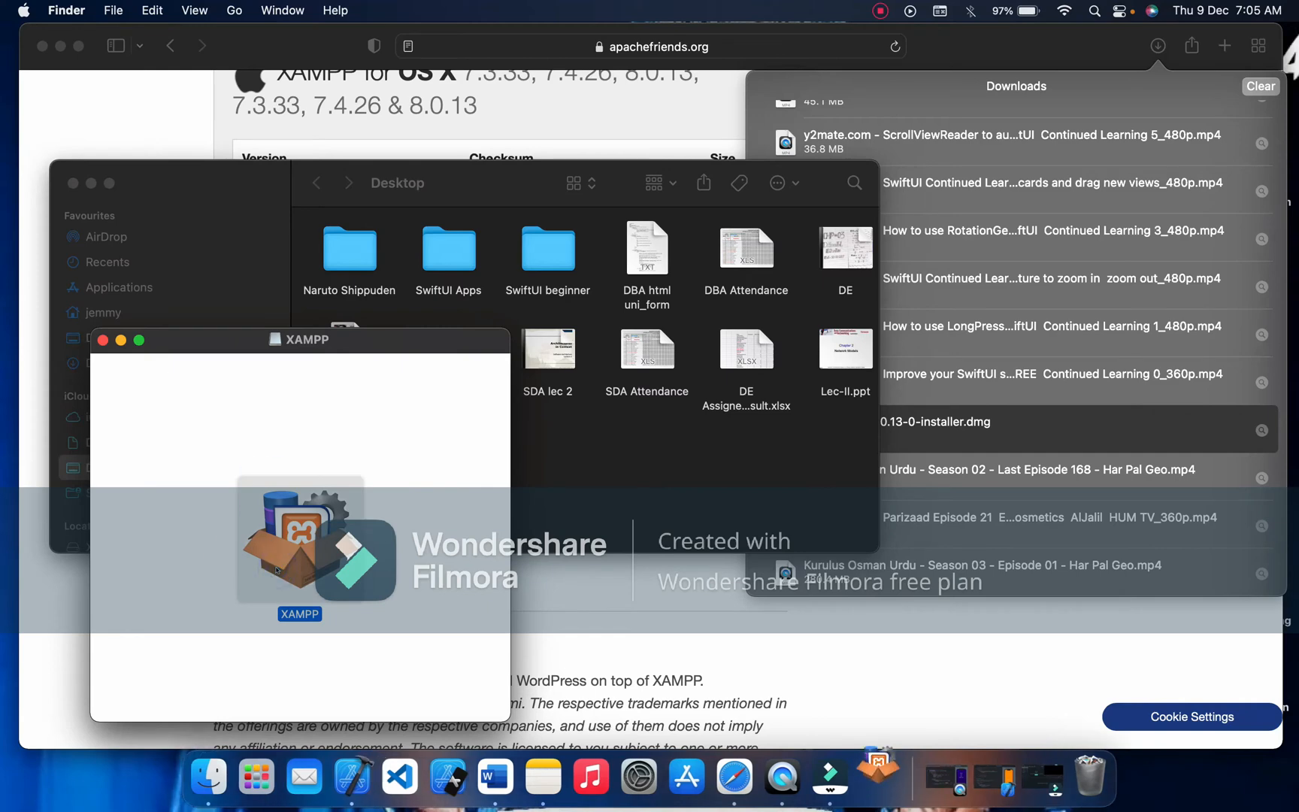
double_click(299, 539)
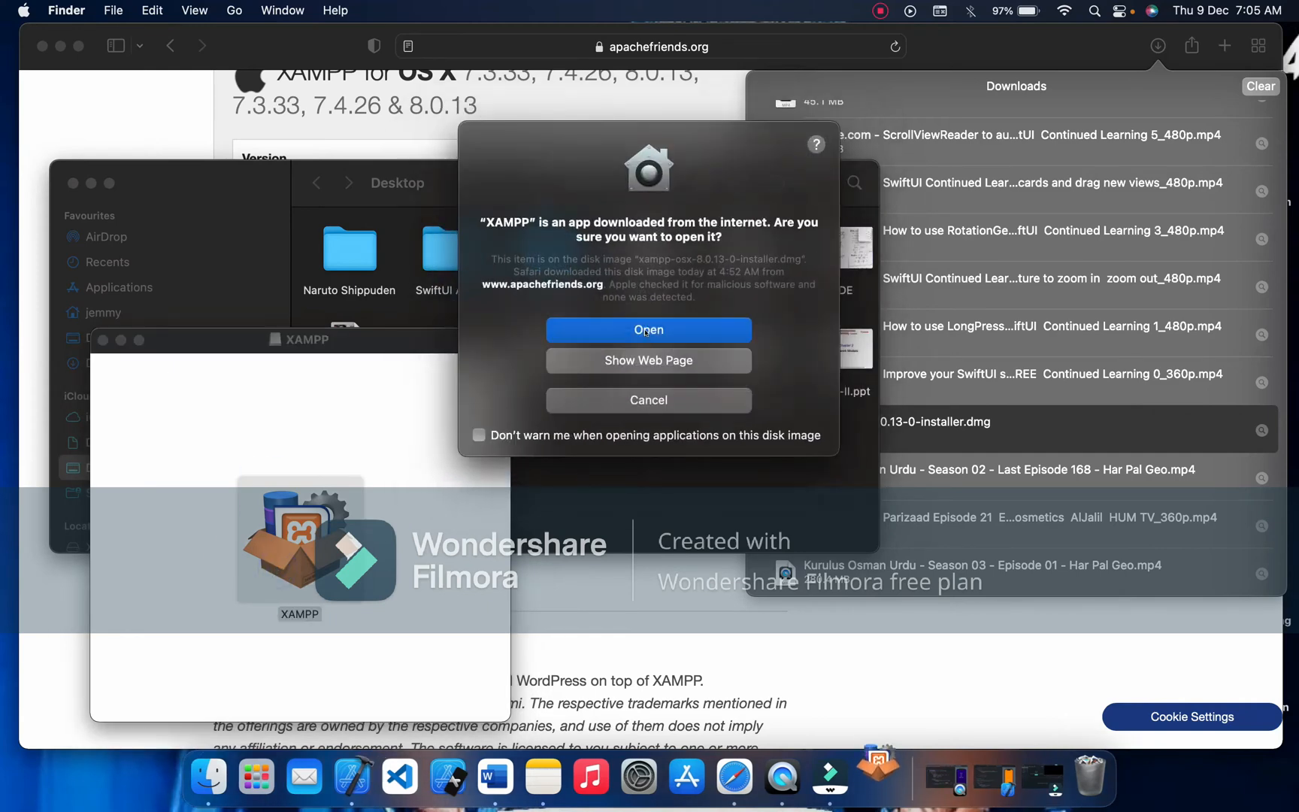
click(648, 329)
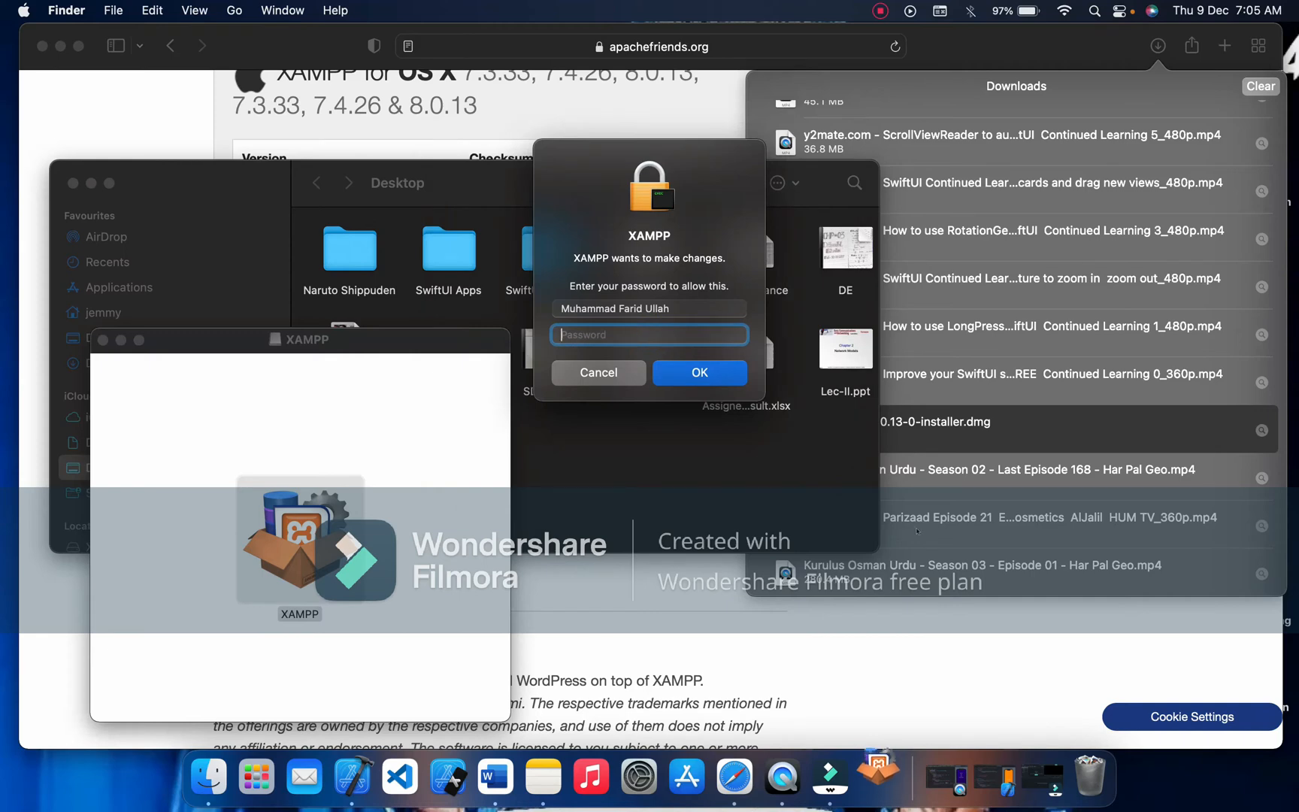
Reveal the downloaded XAMPP installer in Finder again from Safari's downloads
click(882, 10)
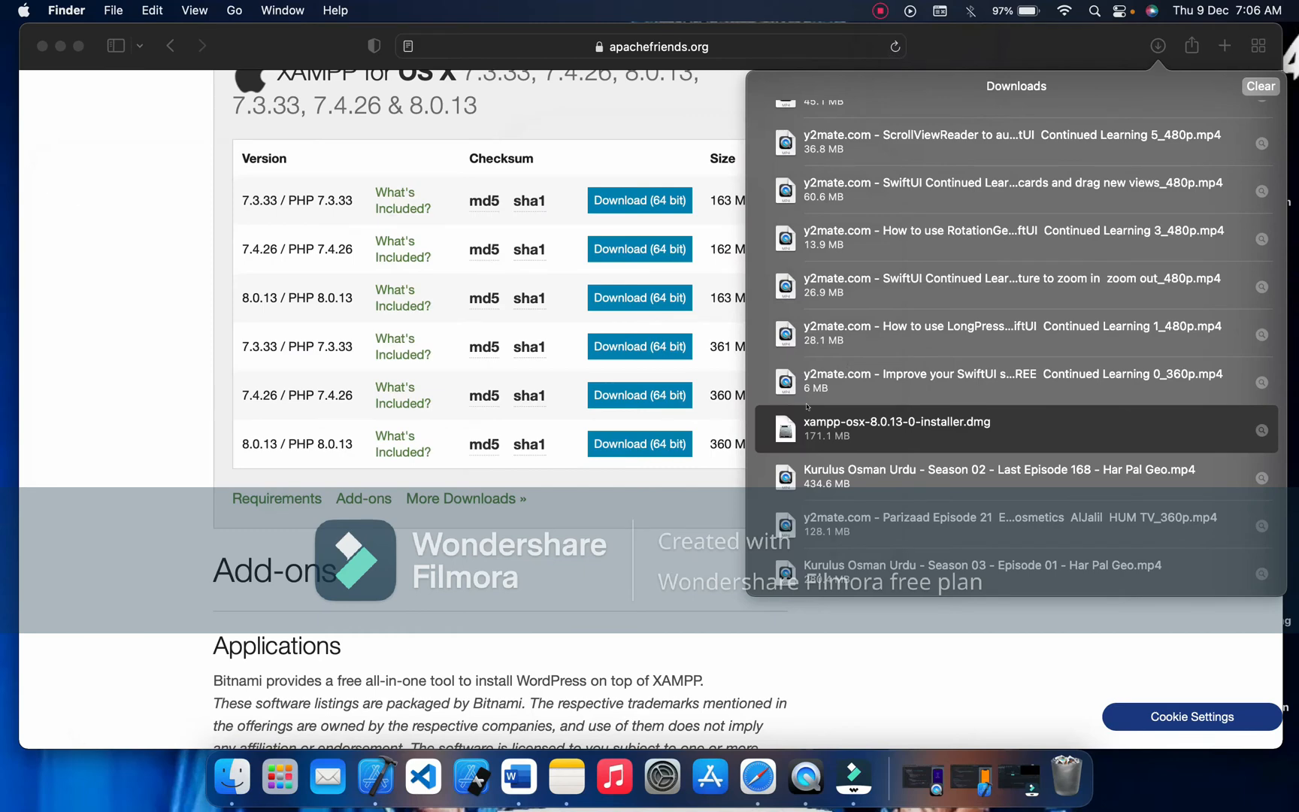
right_click(896, 428)
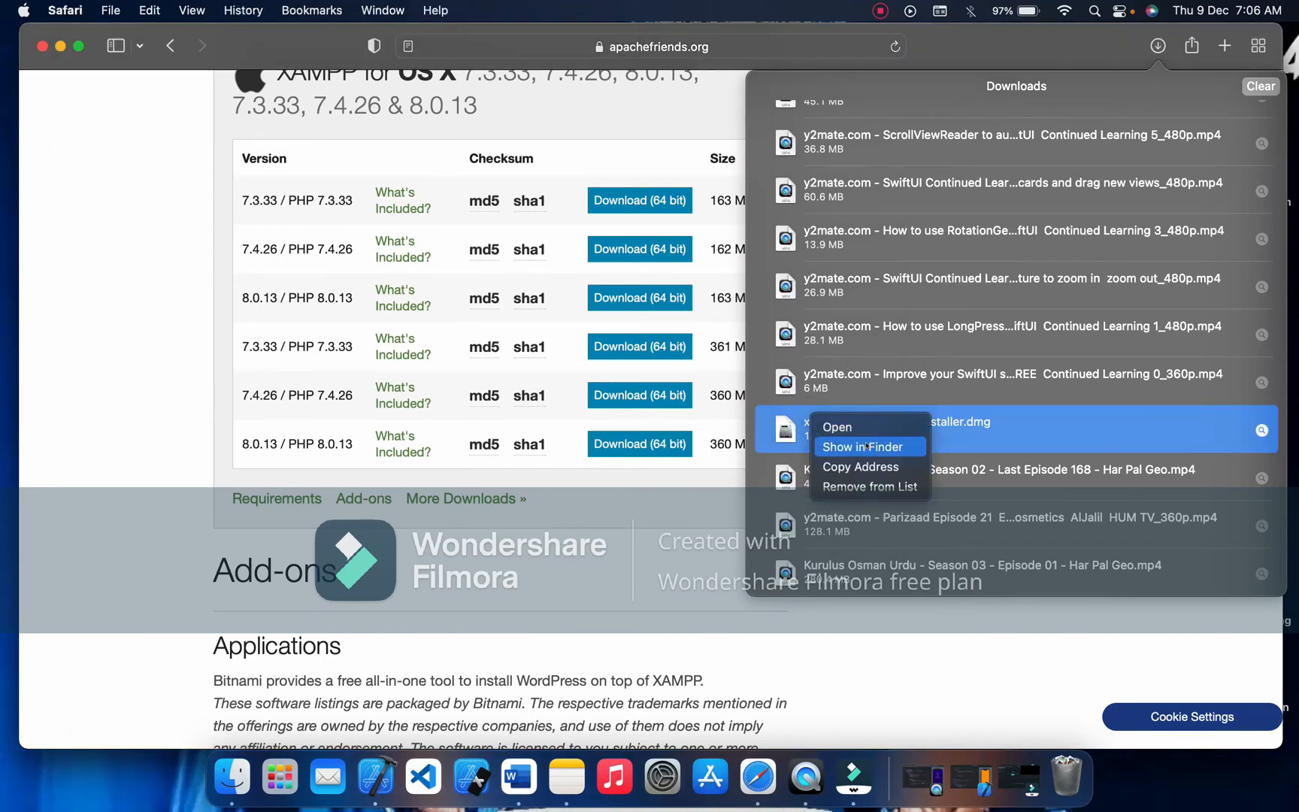
click(862, 446)
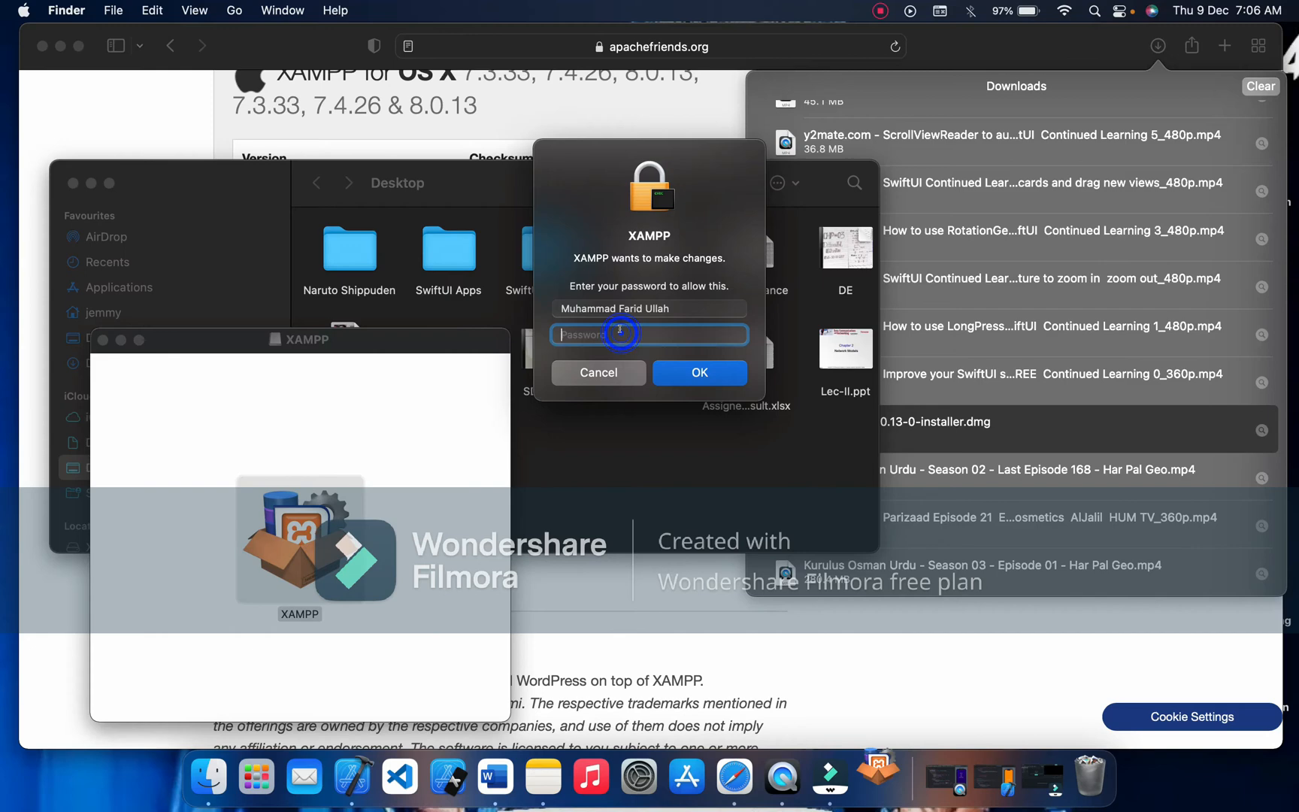
Enter the administrator password to authorize the XAMPP installer
text(•••)
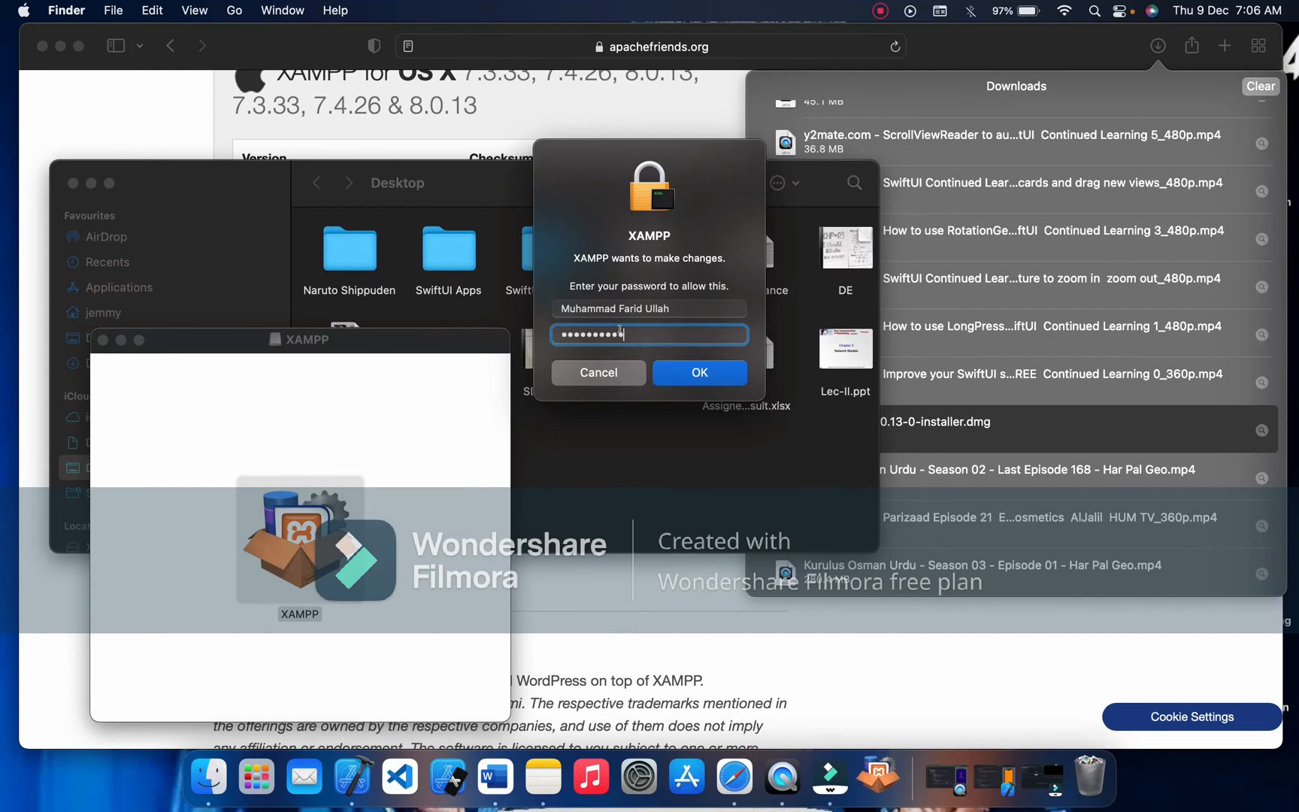
click(699, 373)
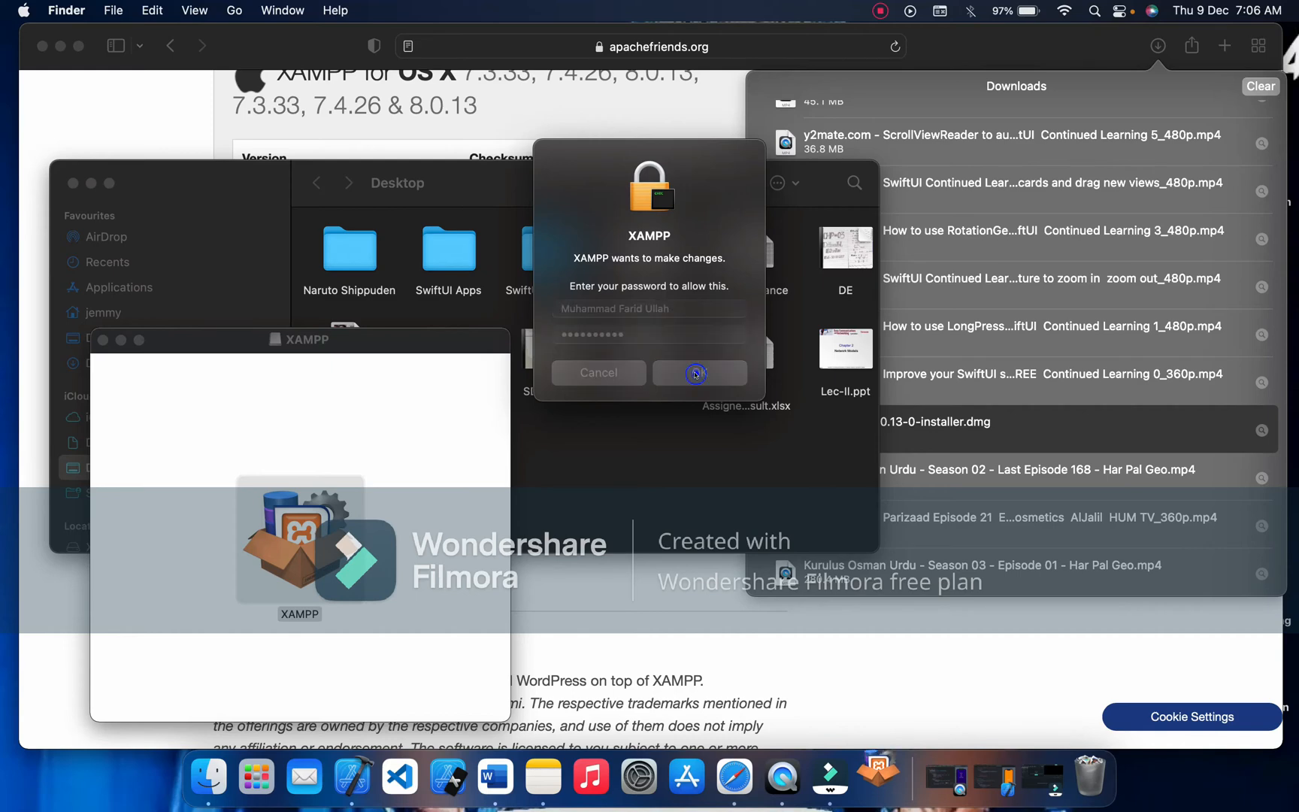
click(699, 371)
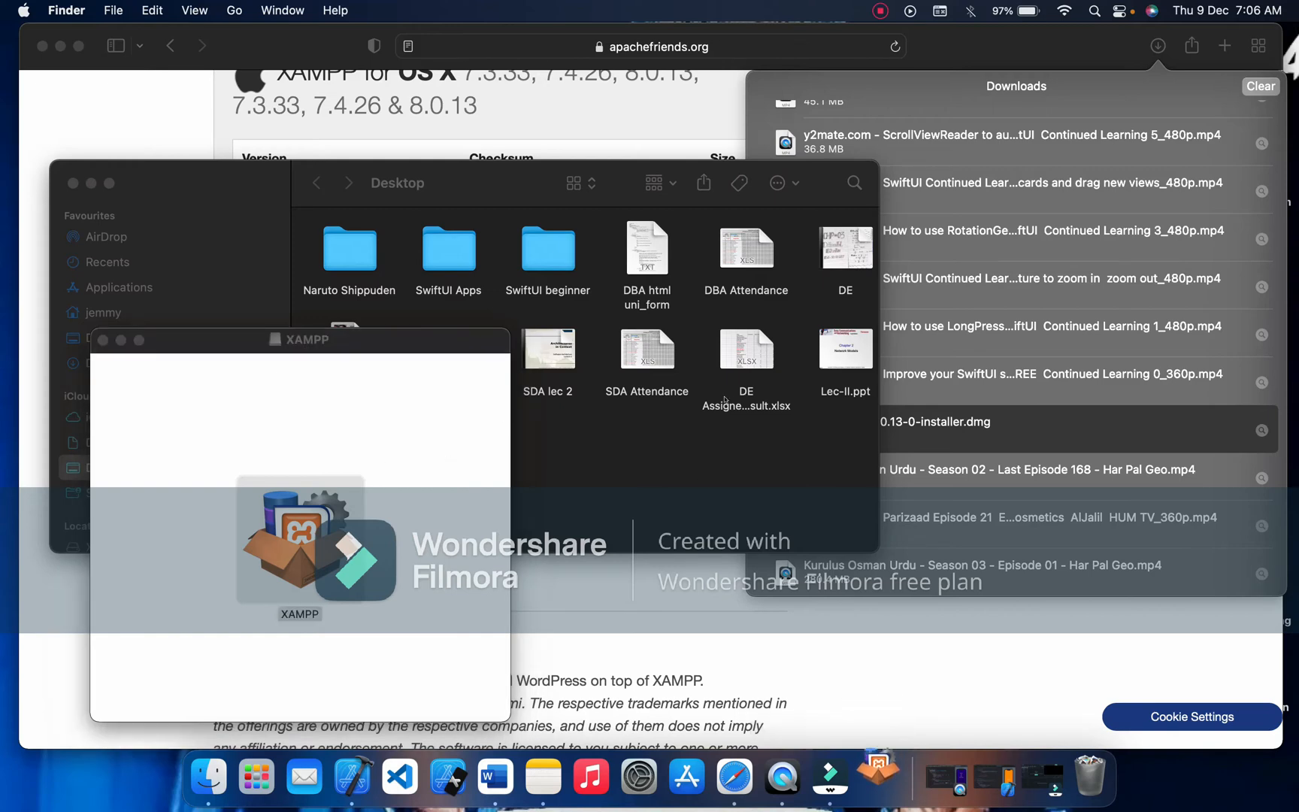
mouse_move(732, 778)
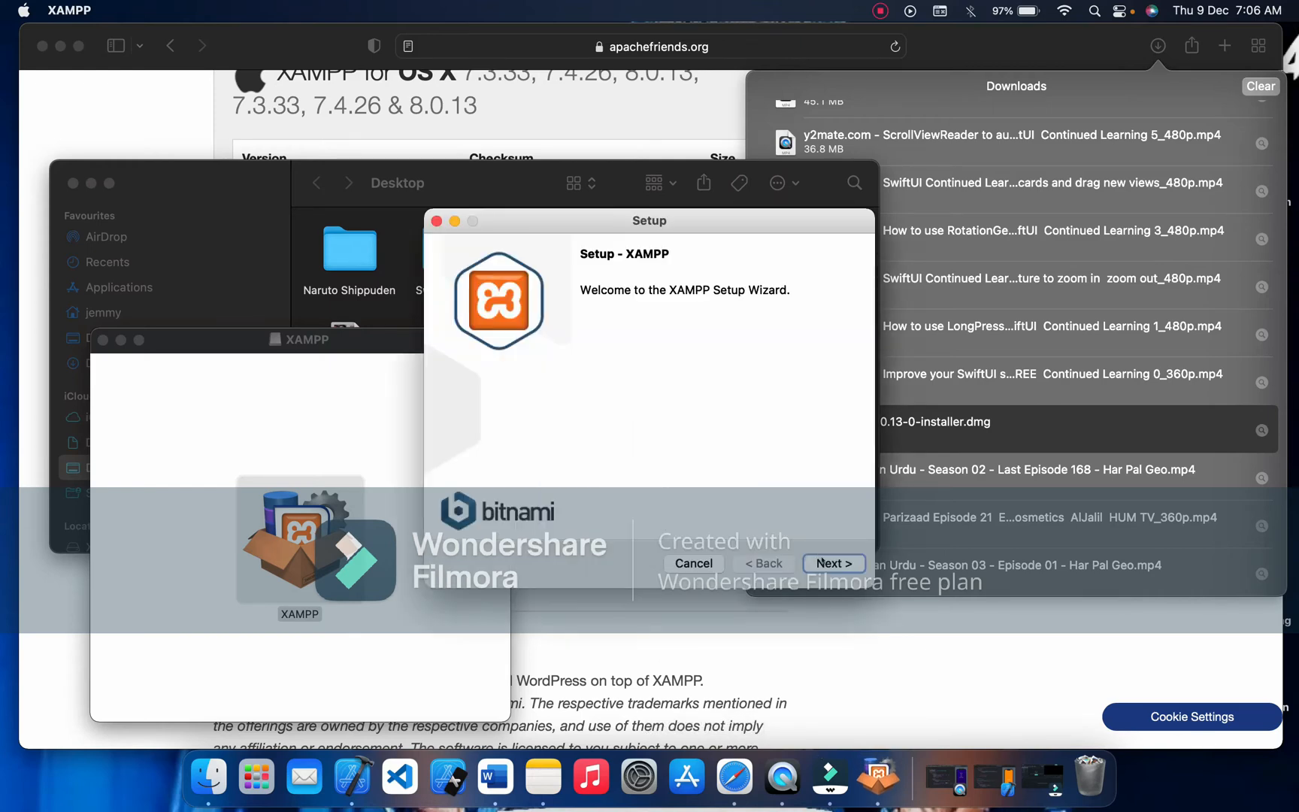
Advance past the Welcome and Bitnami pages and begin installing XAMPP
click(833, 564)
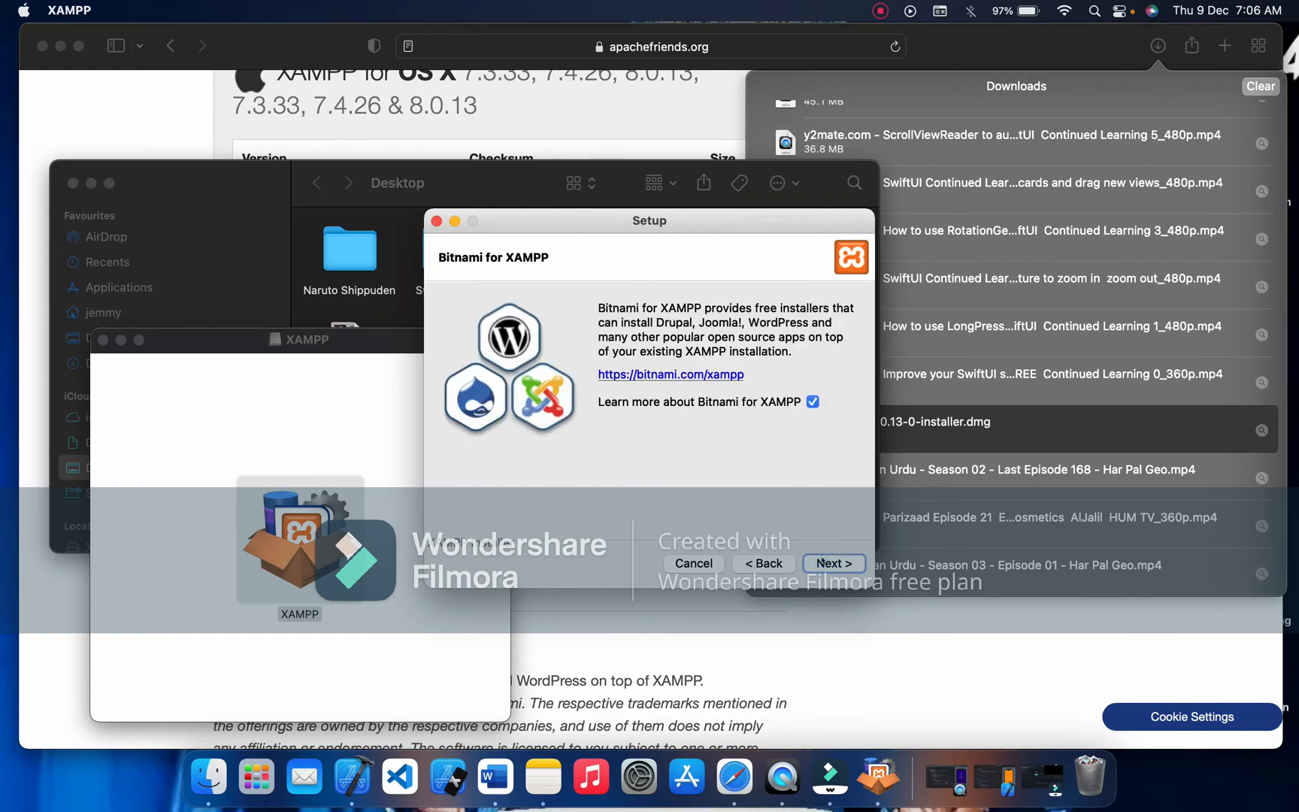
click(671, 374)
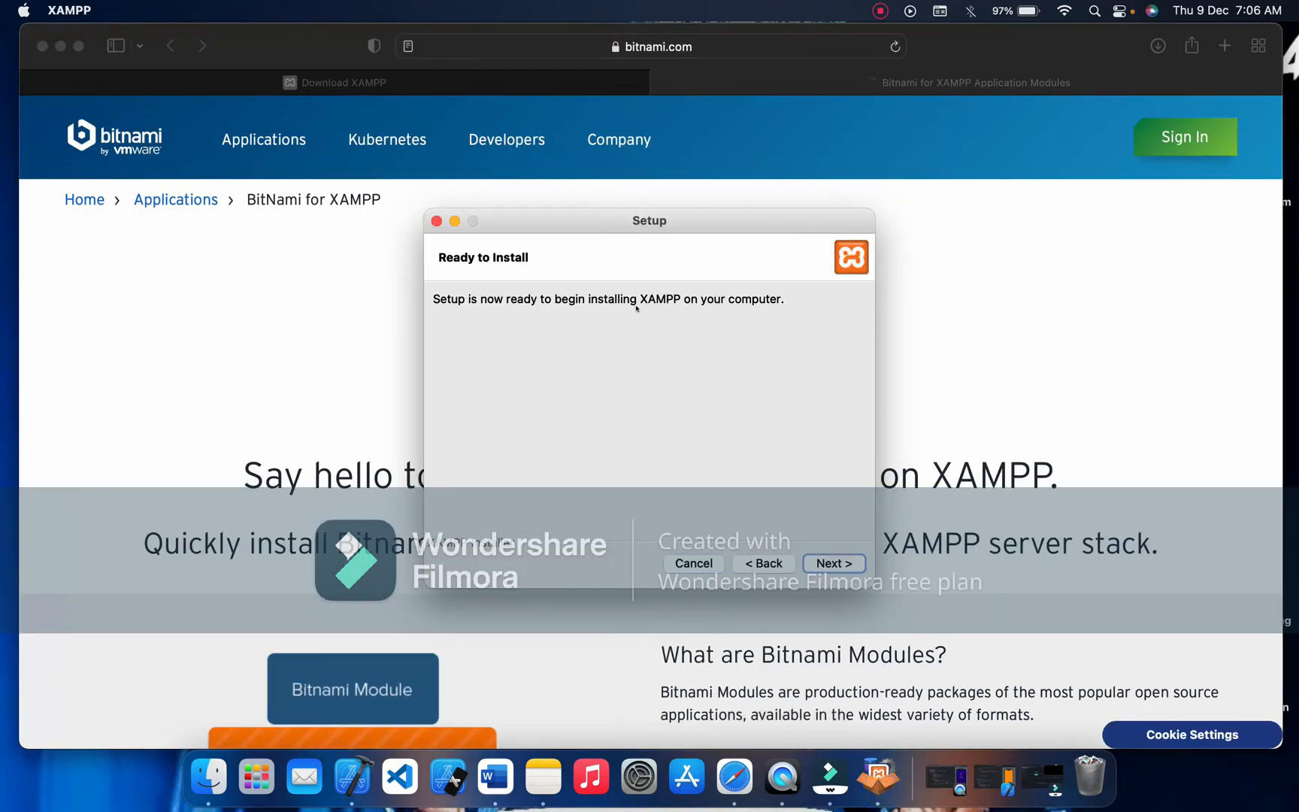
click(832, 564)
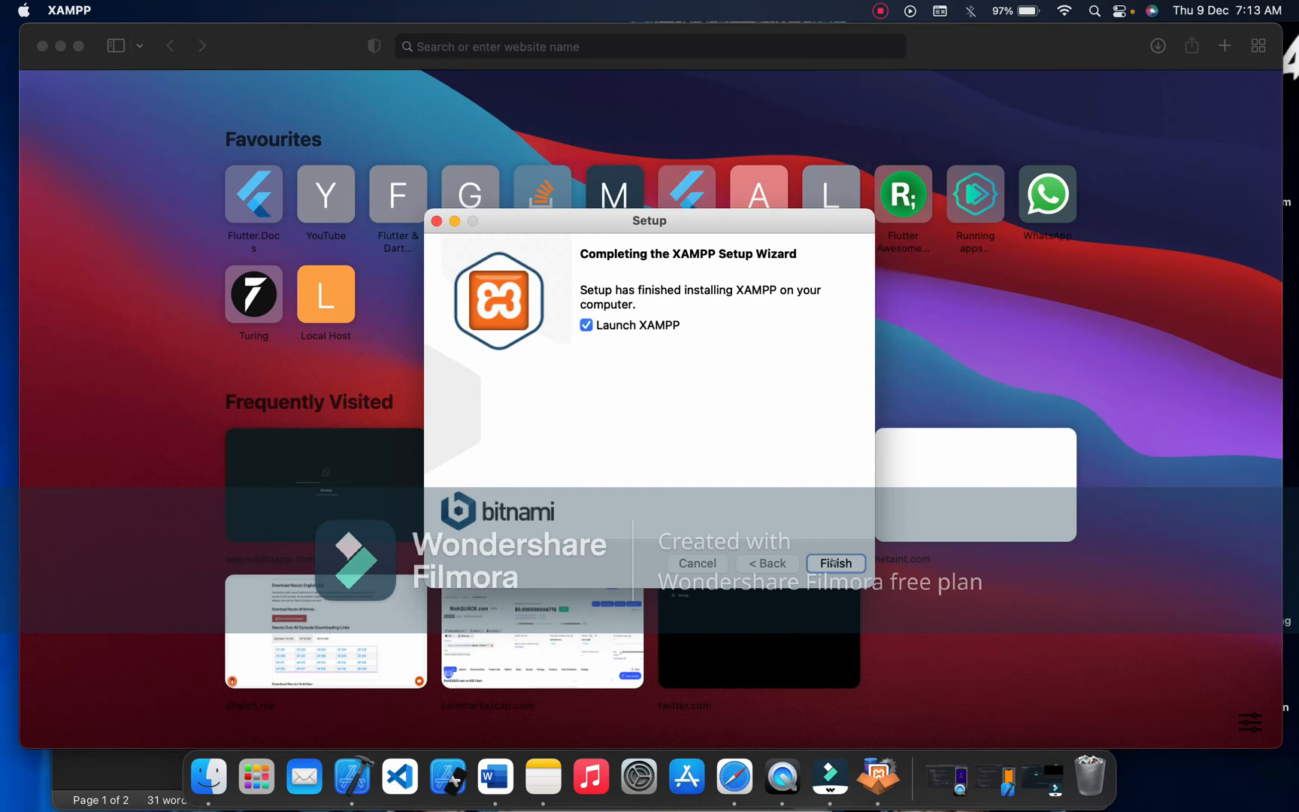
Finish setup with Launch XAMPP checked, bringing up the XAMPP 8.0.13 manager
click(835, 562)
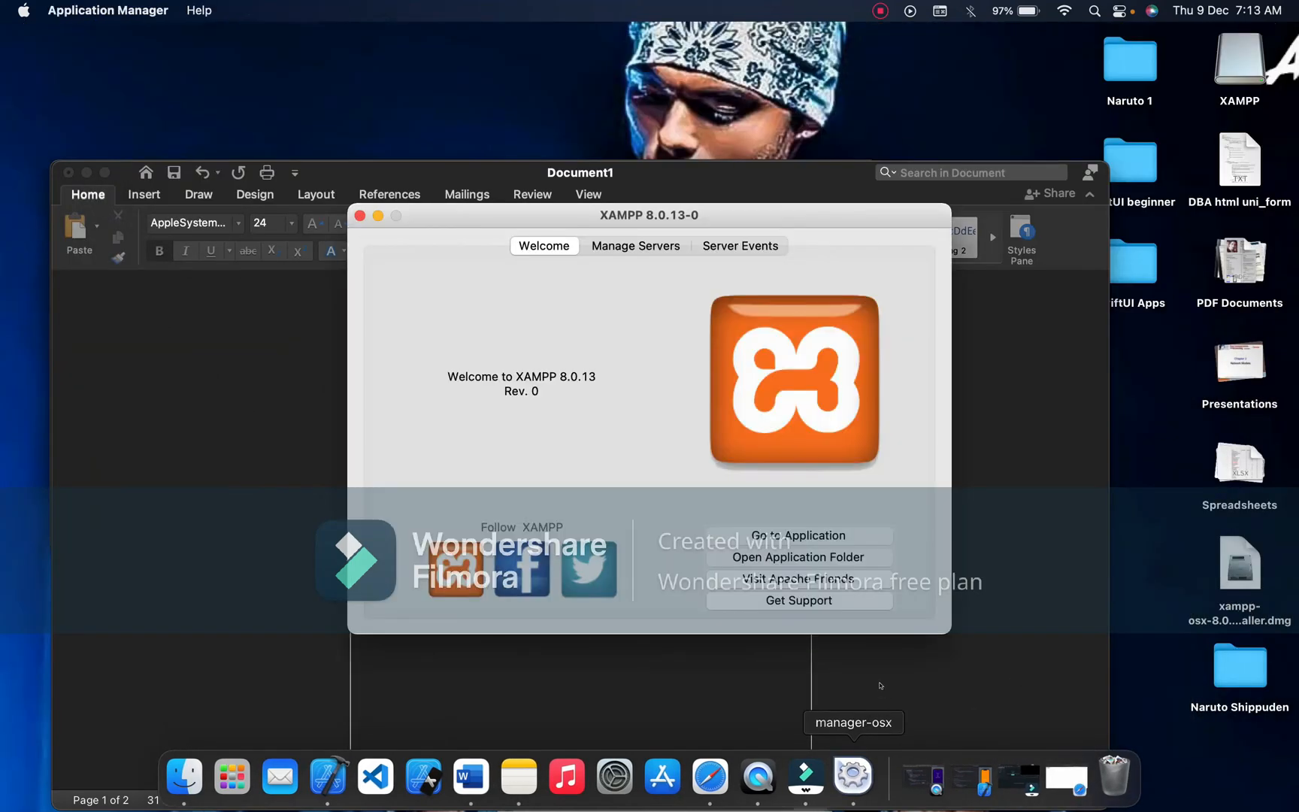
mouse_move(603, 331)
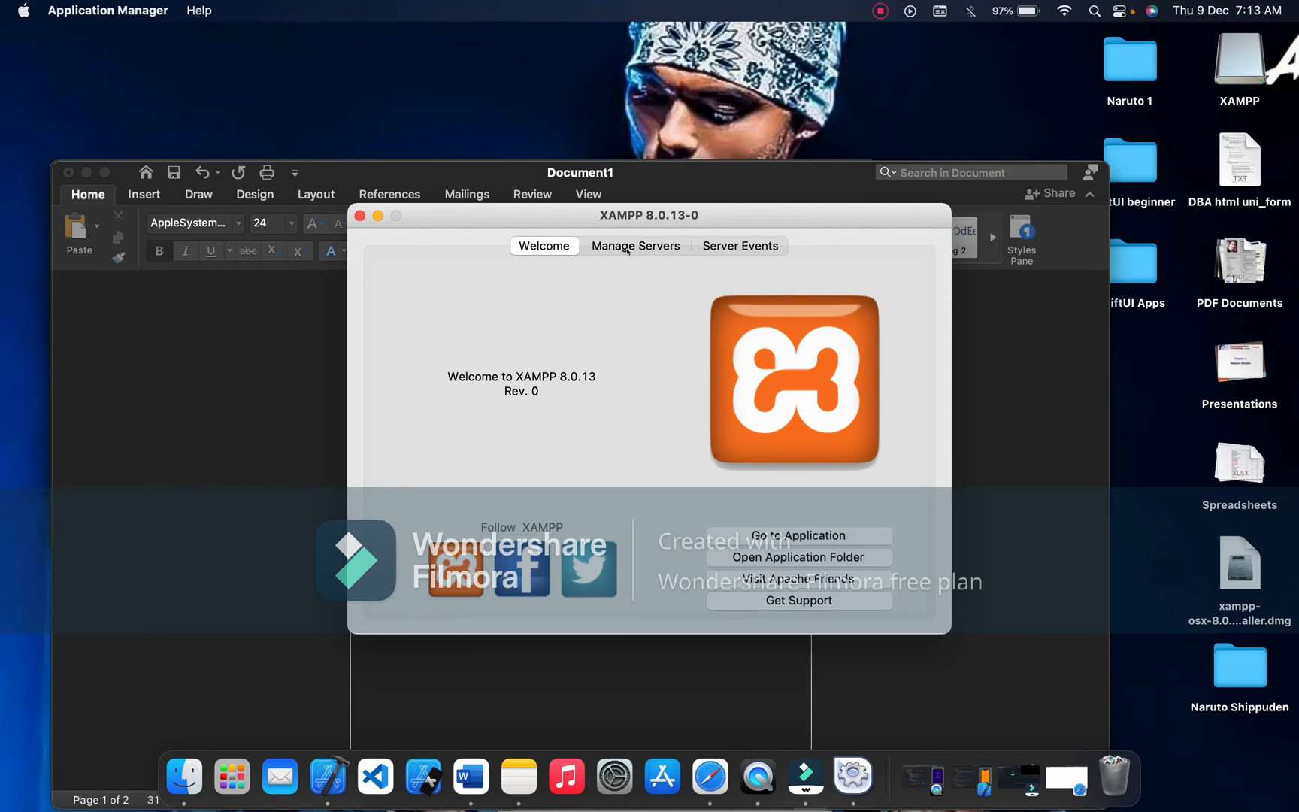
In Manage Servers, select MySQL Database and start it
click(636, 245)
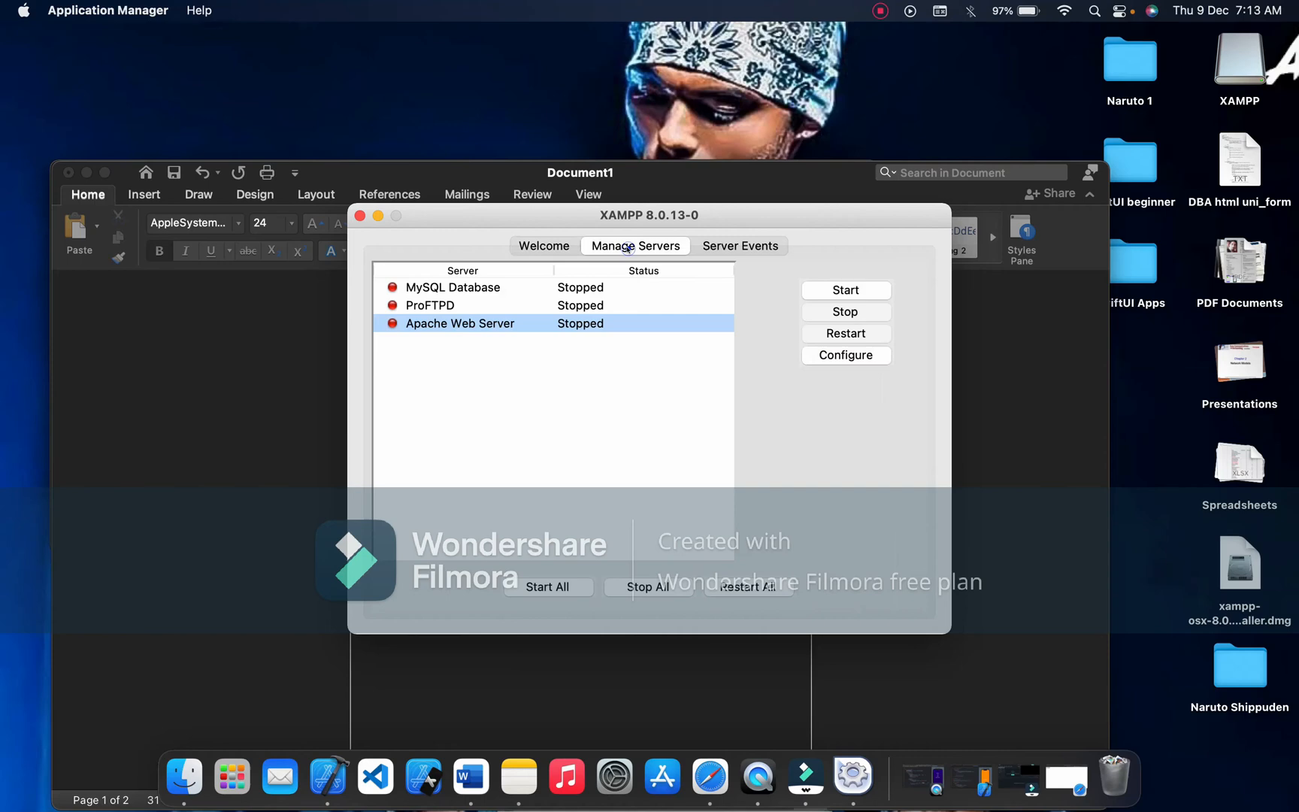
click(452, 287)
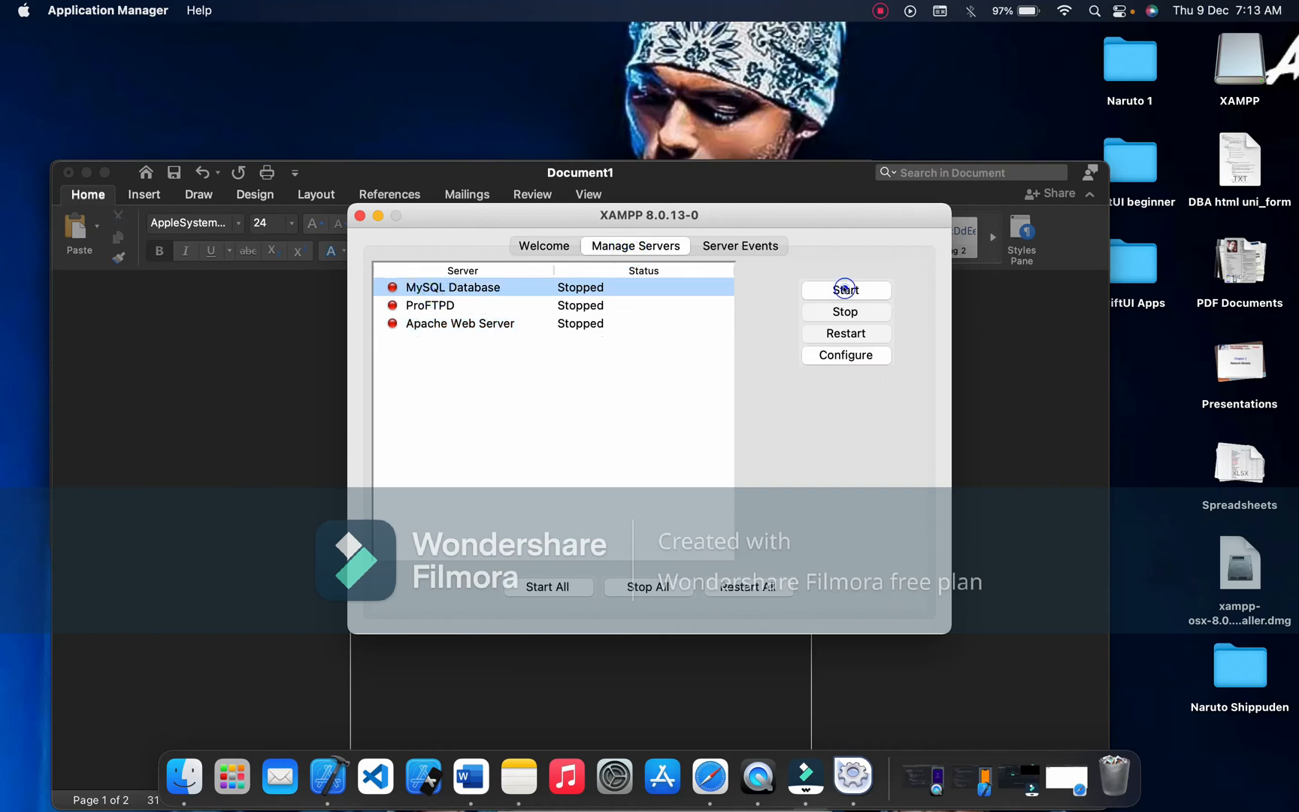
click(846, 290)
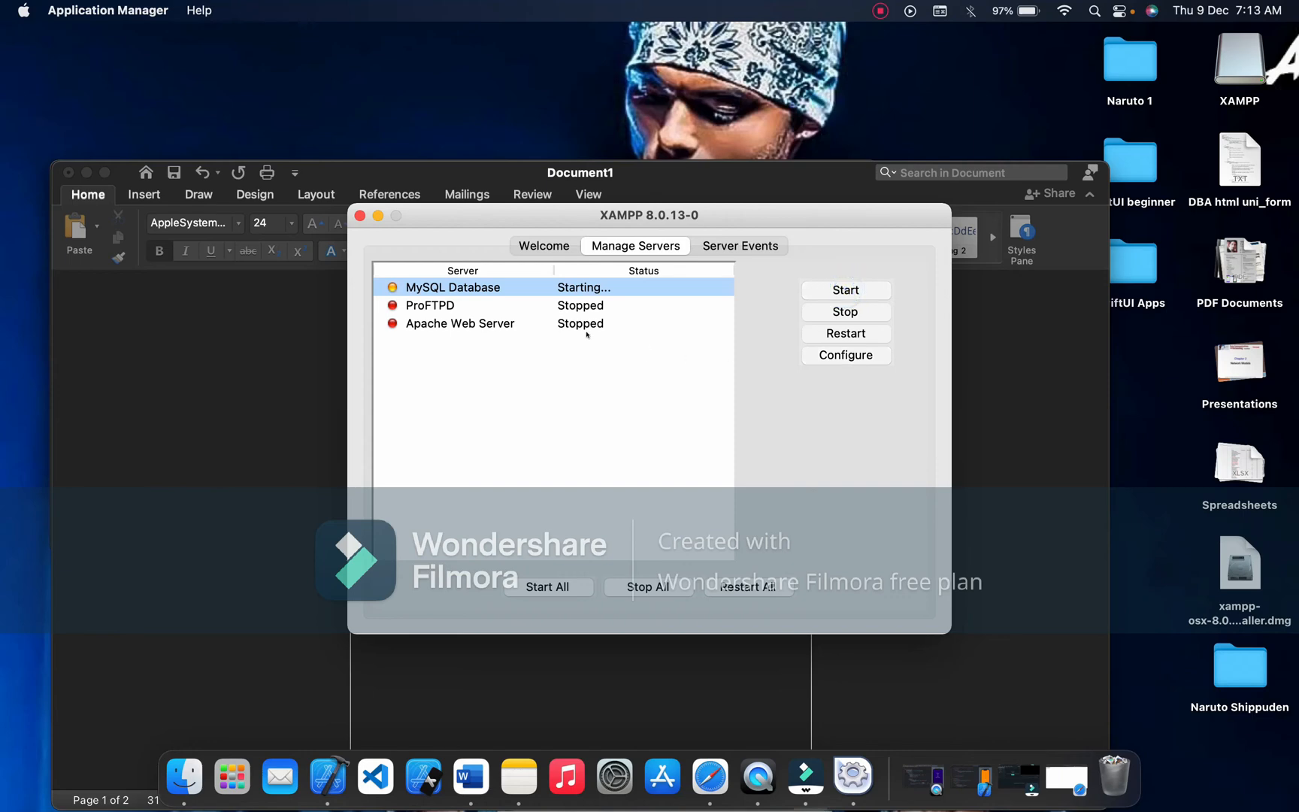
mouse_move(621, 442)
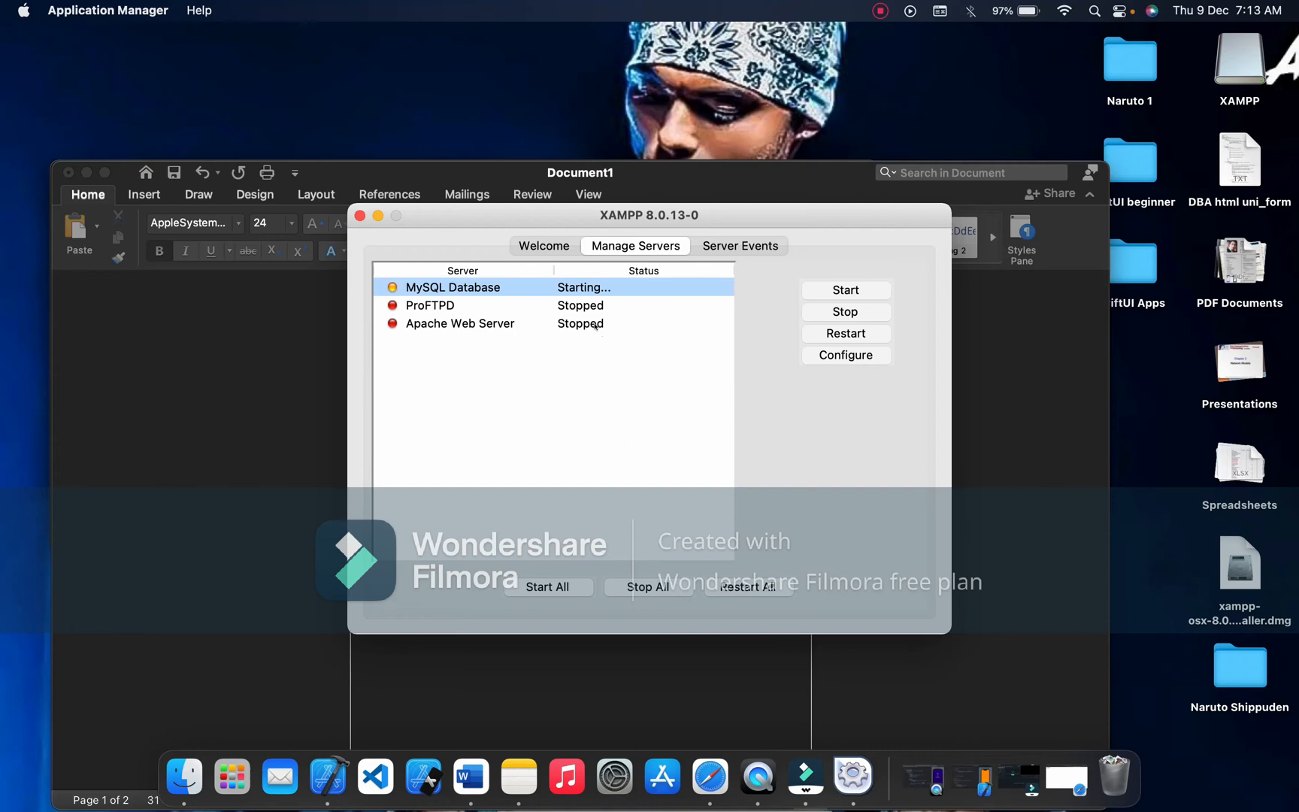
Select Apache Web Server and try starting it twice, then reselect MySQL Database
click(460, 323)
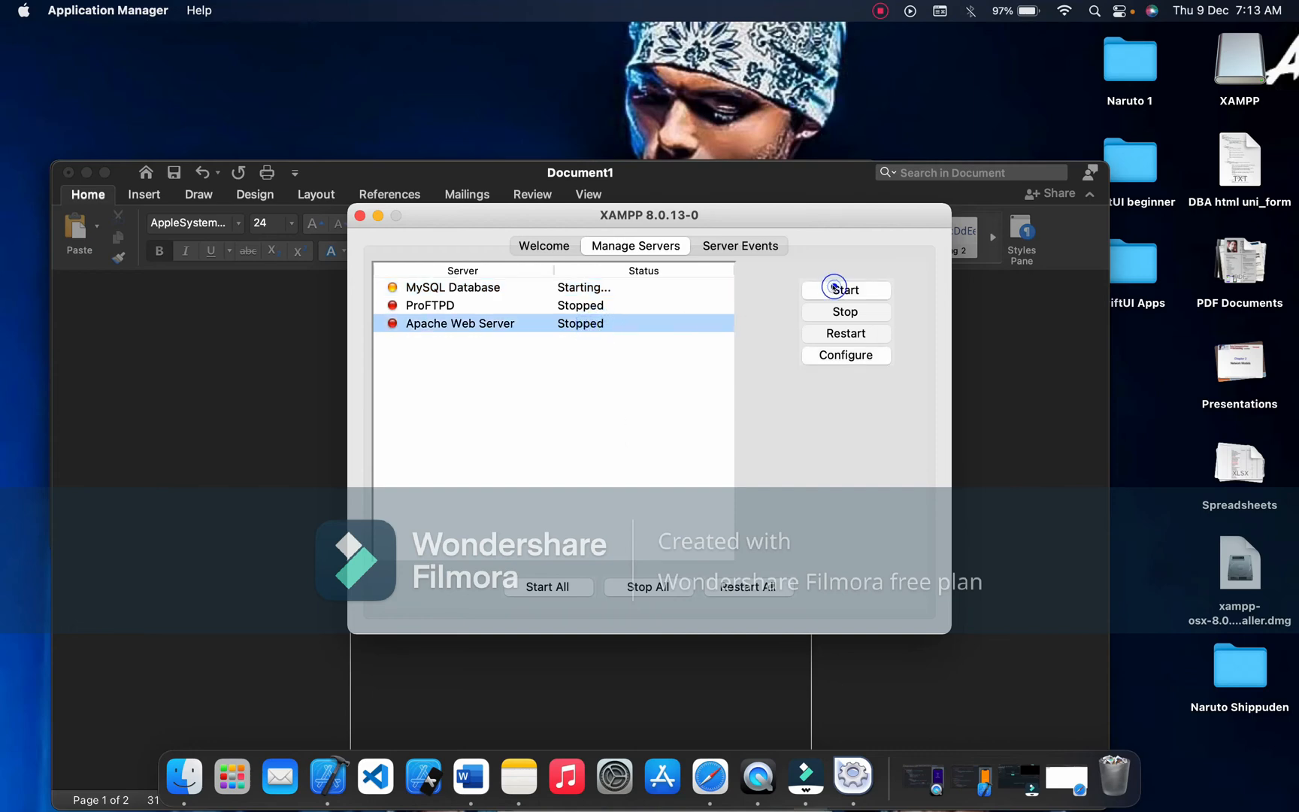
click(845, 289)
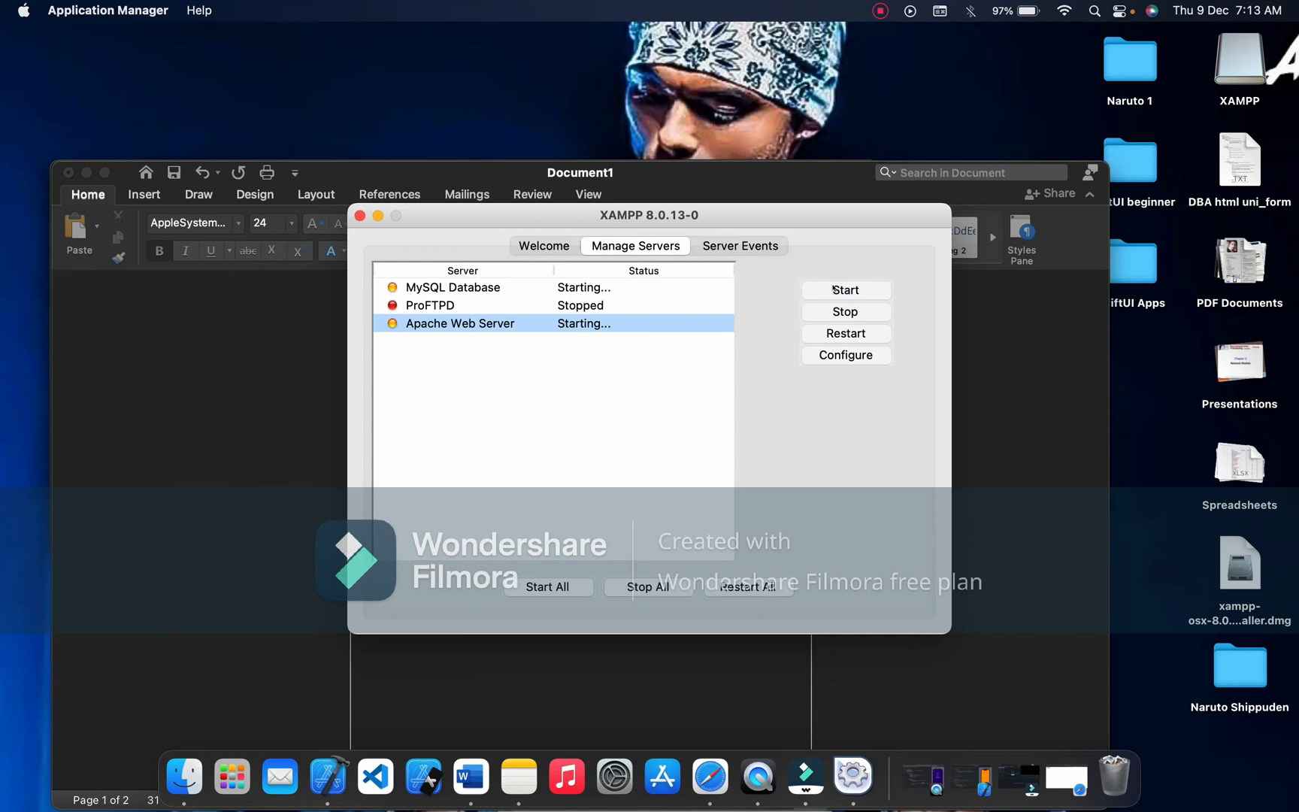
click(845, 312)
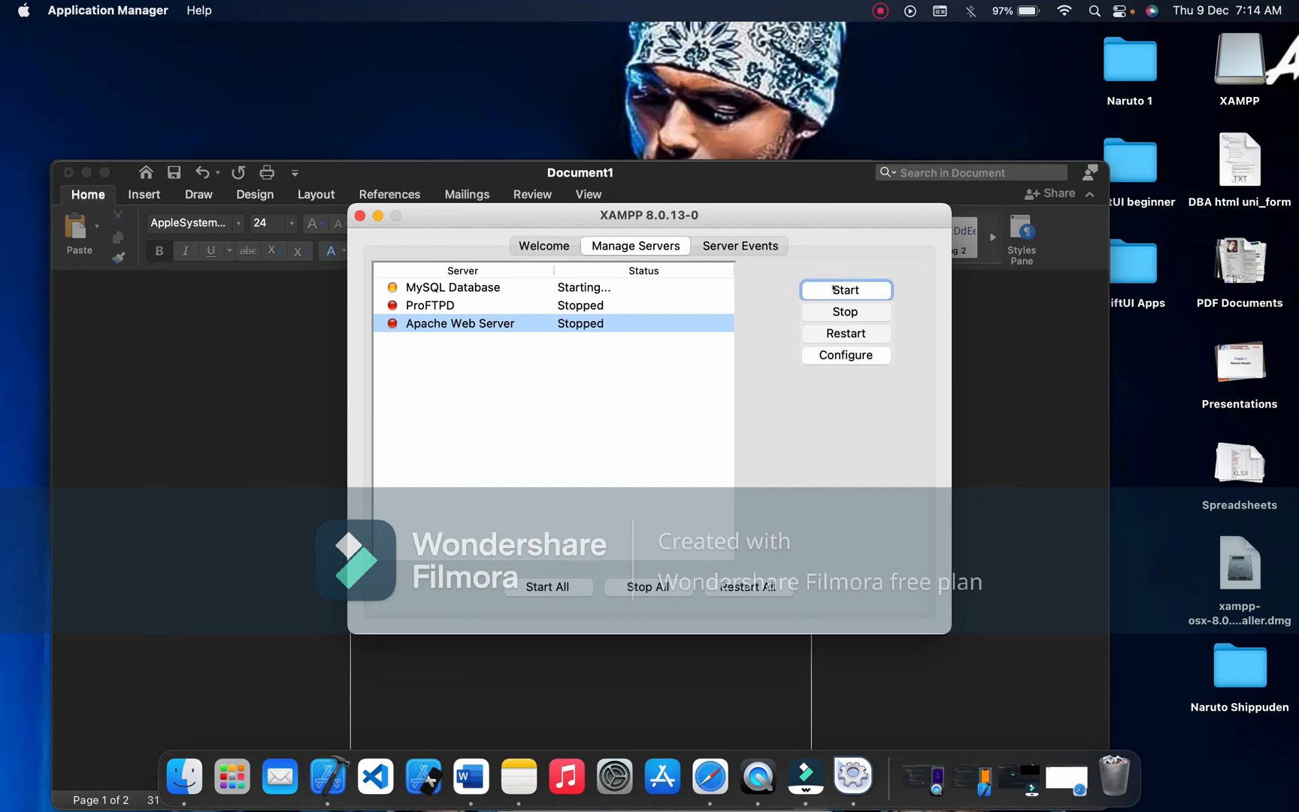
click(583, 287)
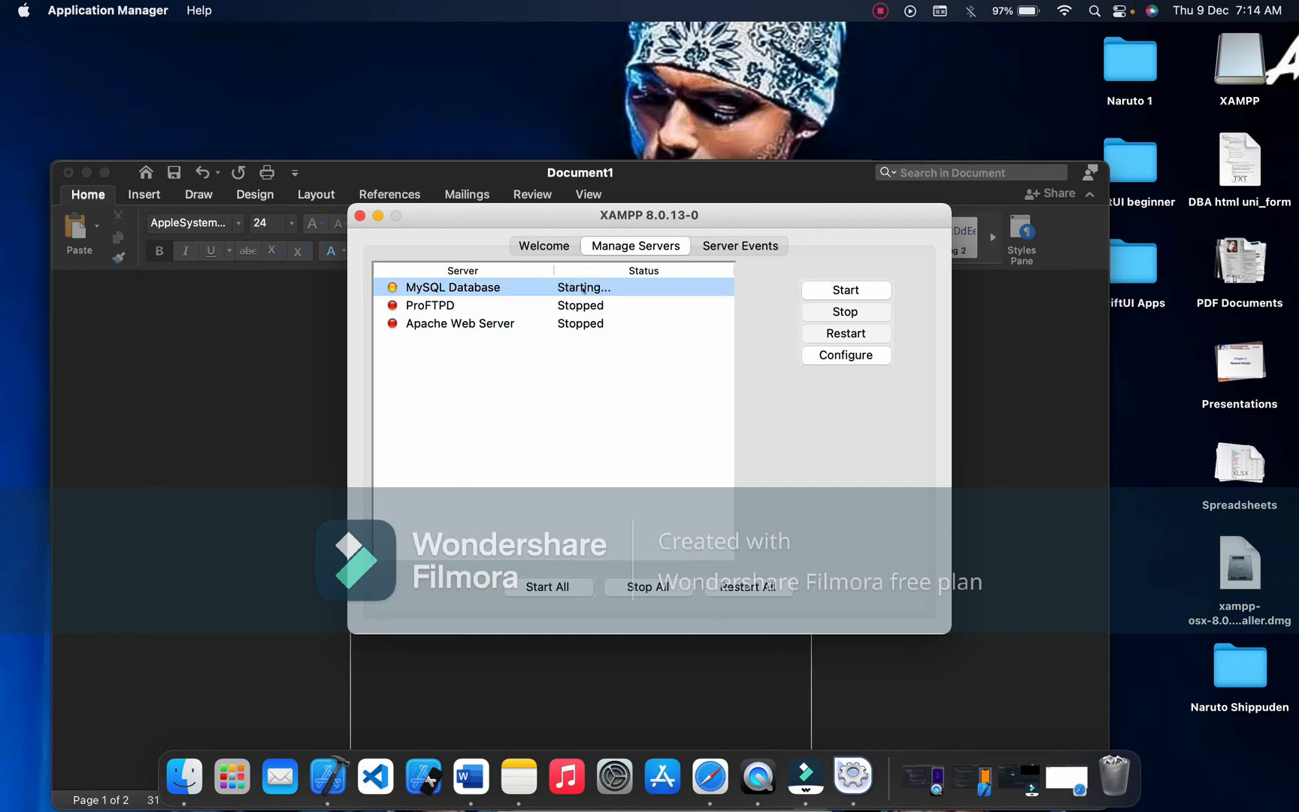
mouse_move(630, 456)
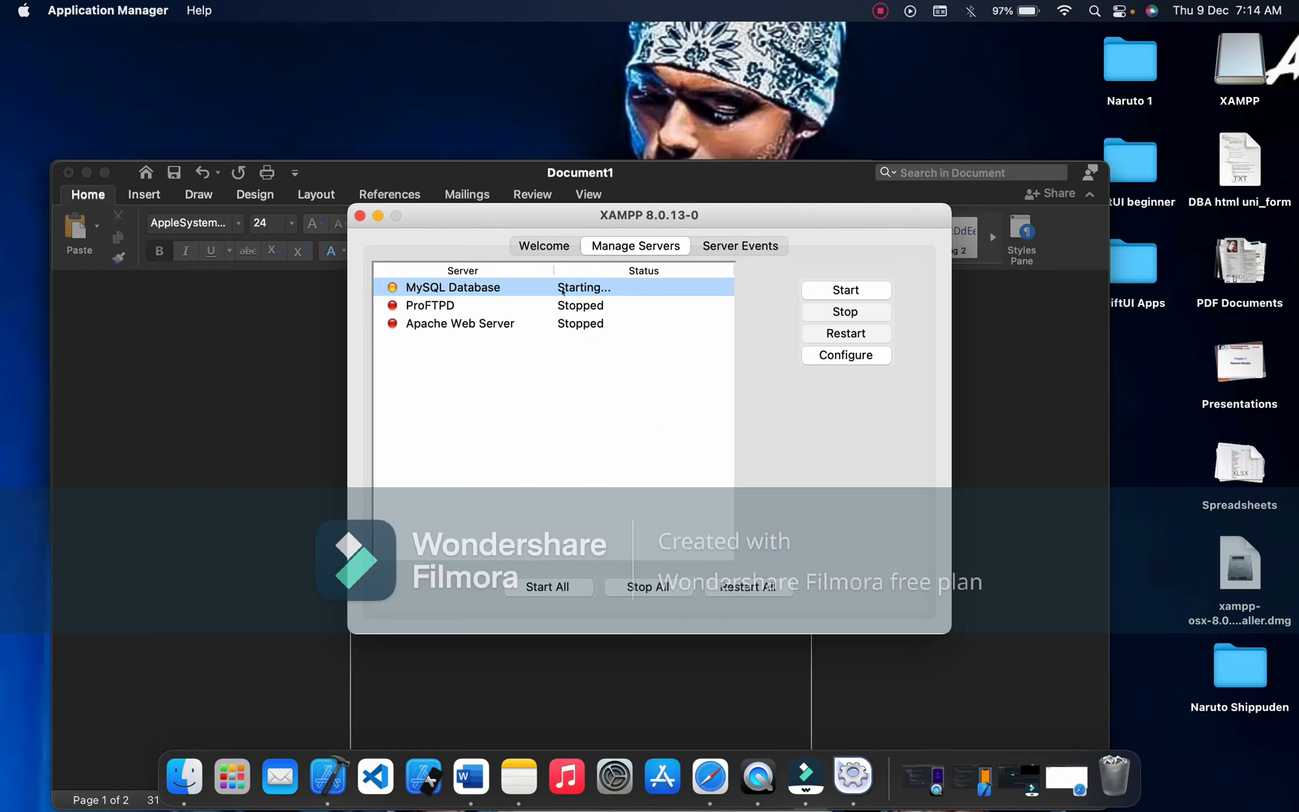
mouse_move(637, 338)
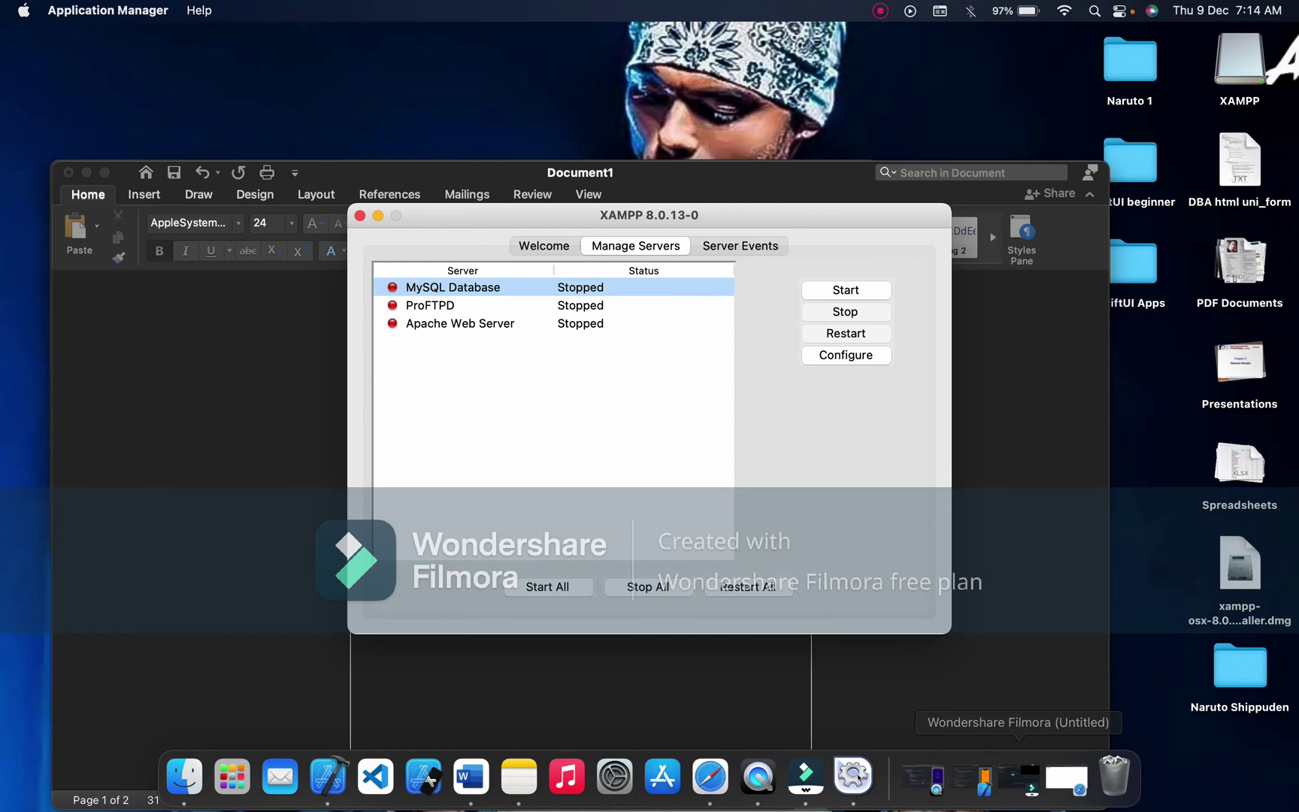
mouse_move(594, 686)
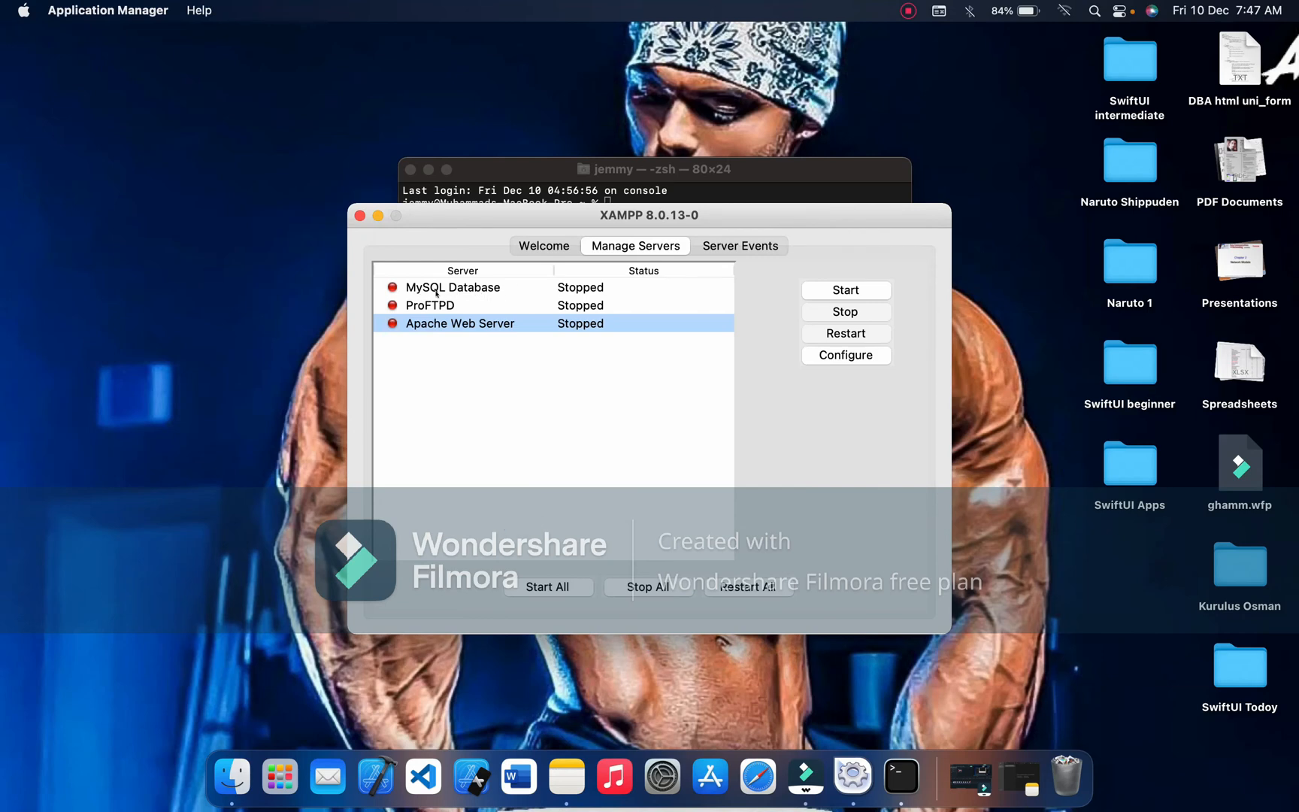
mouse_move(615, 777)
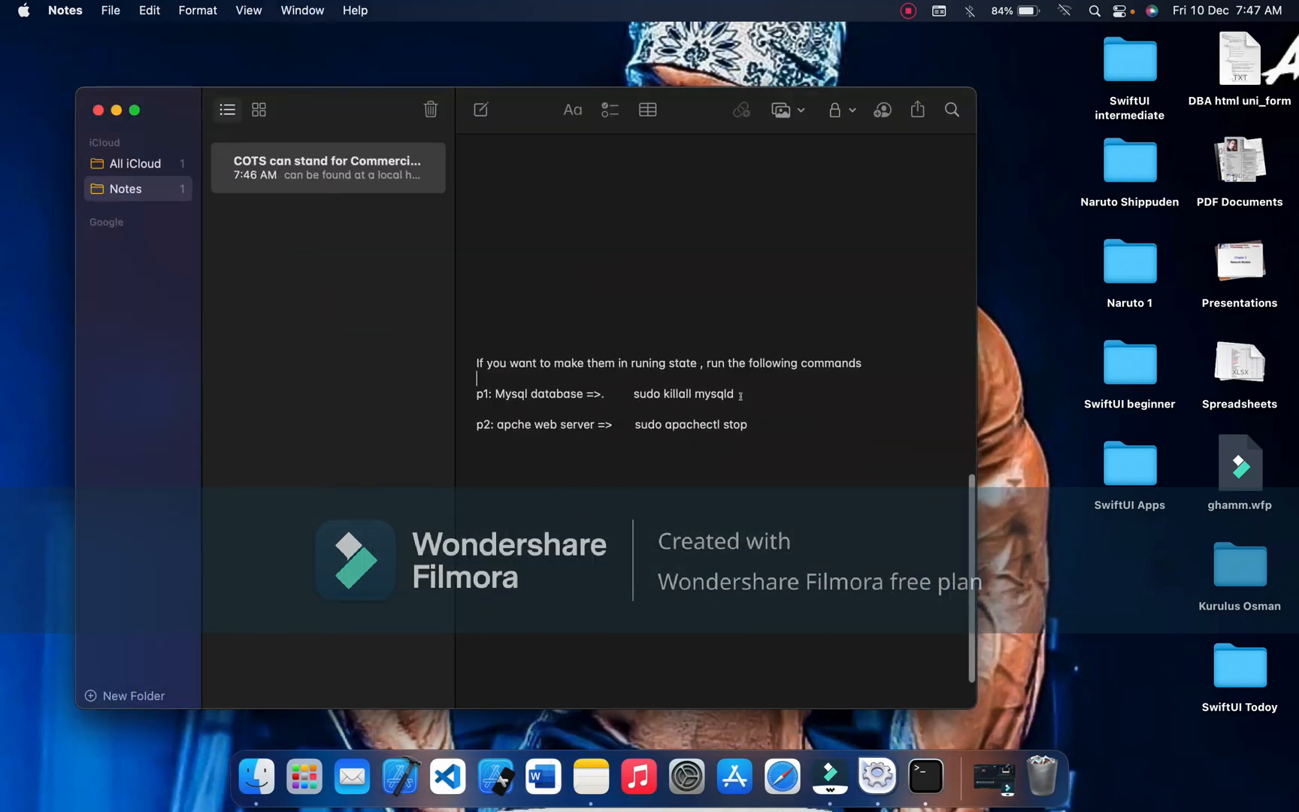
Select 'sudo killall mysqld' in the troubleshooting note for use in Terminal
double_click(684, 394)
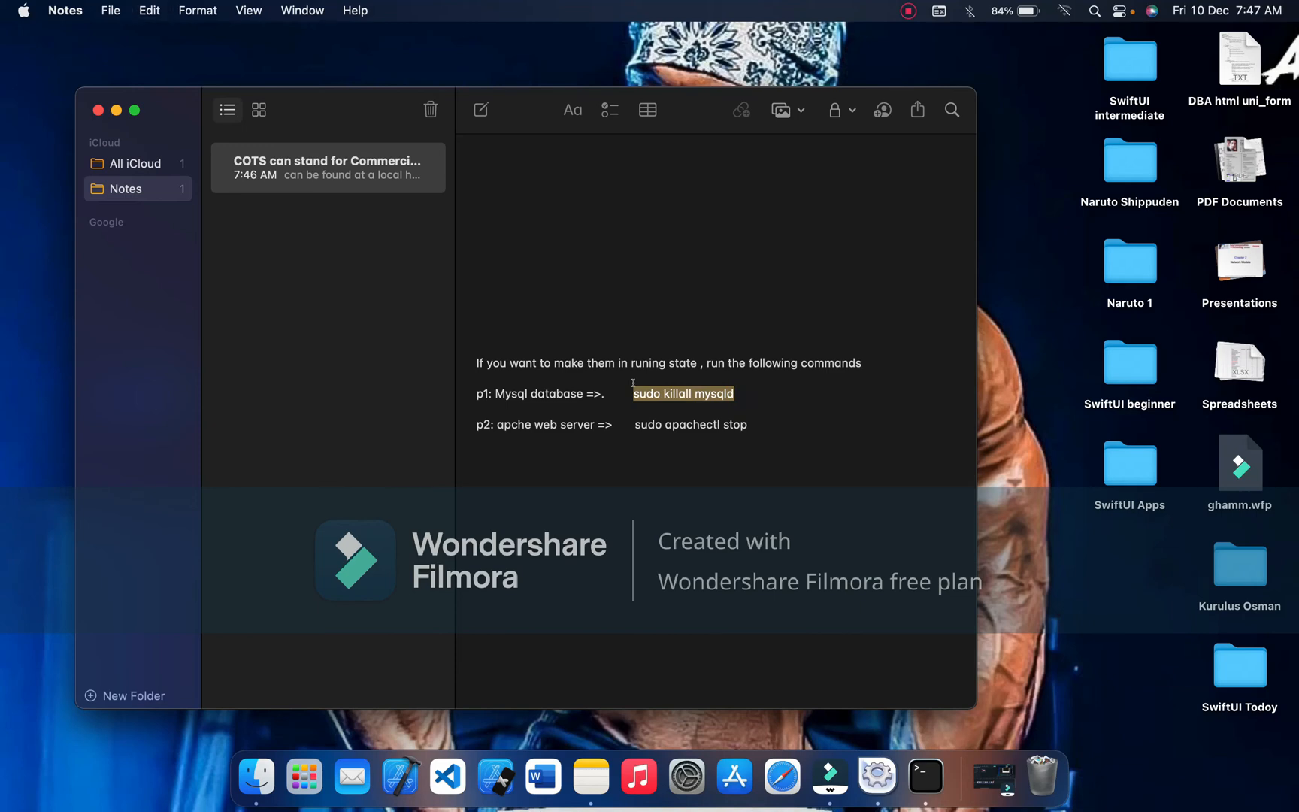
click(925, 776)
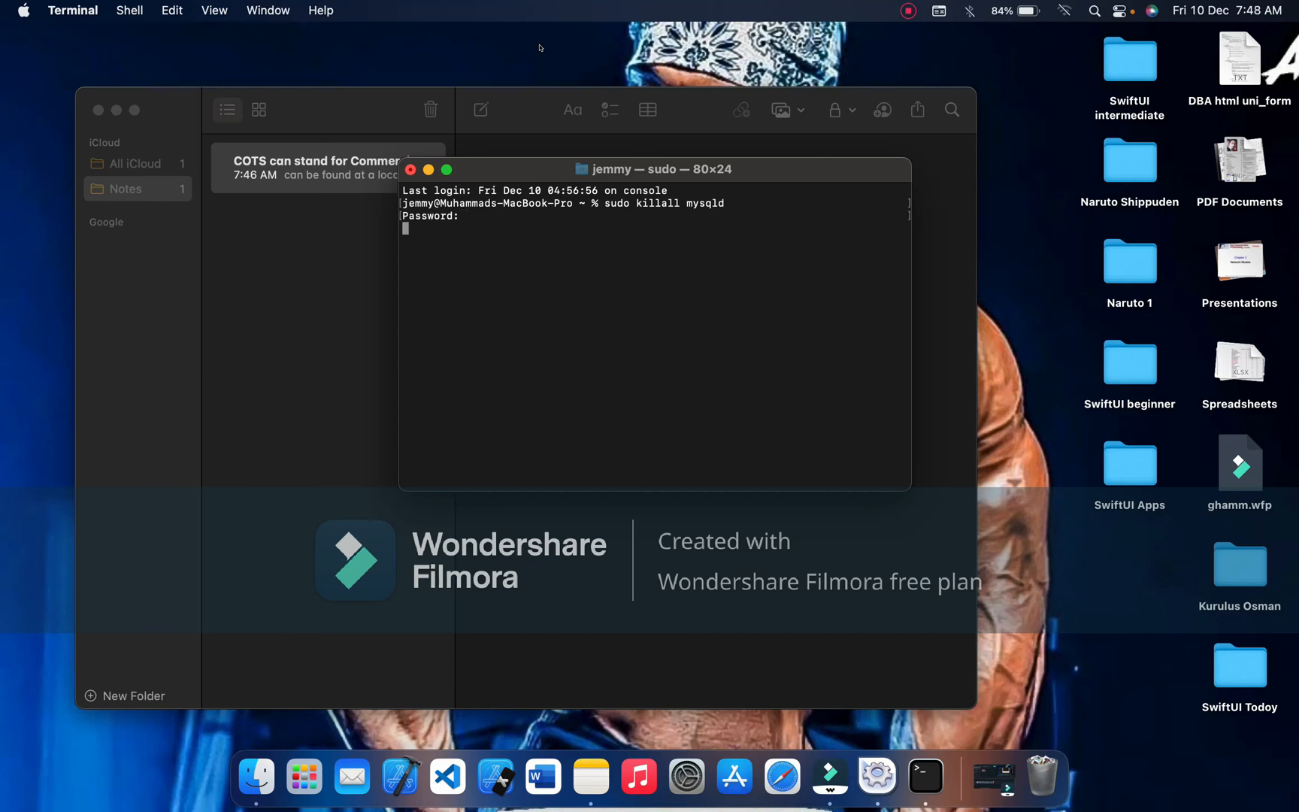
Run 'sudo killall mysqld' in Terminal (no processes found) and bring XAMPP's manager forward
key(Return)
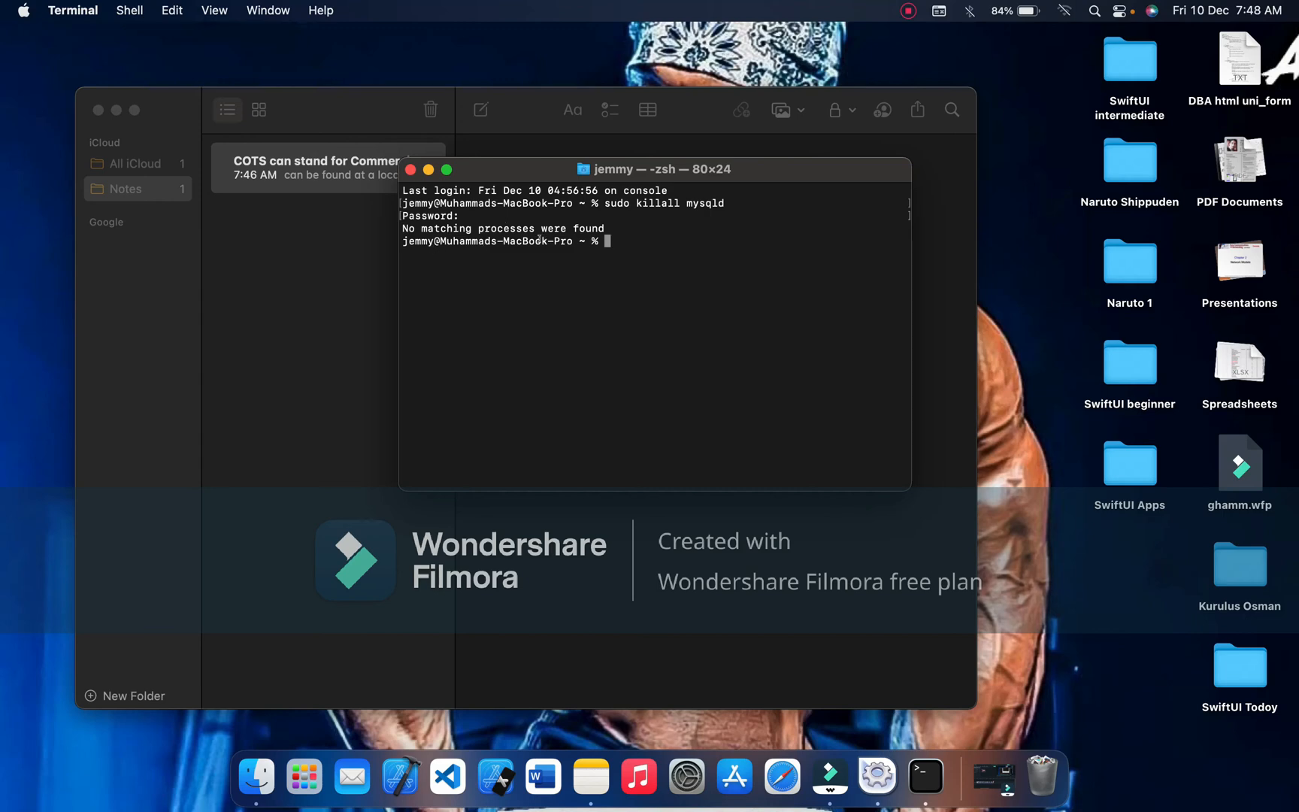
key(Return)
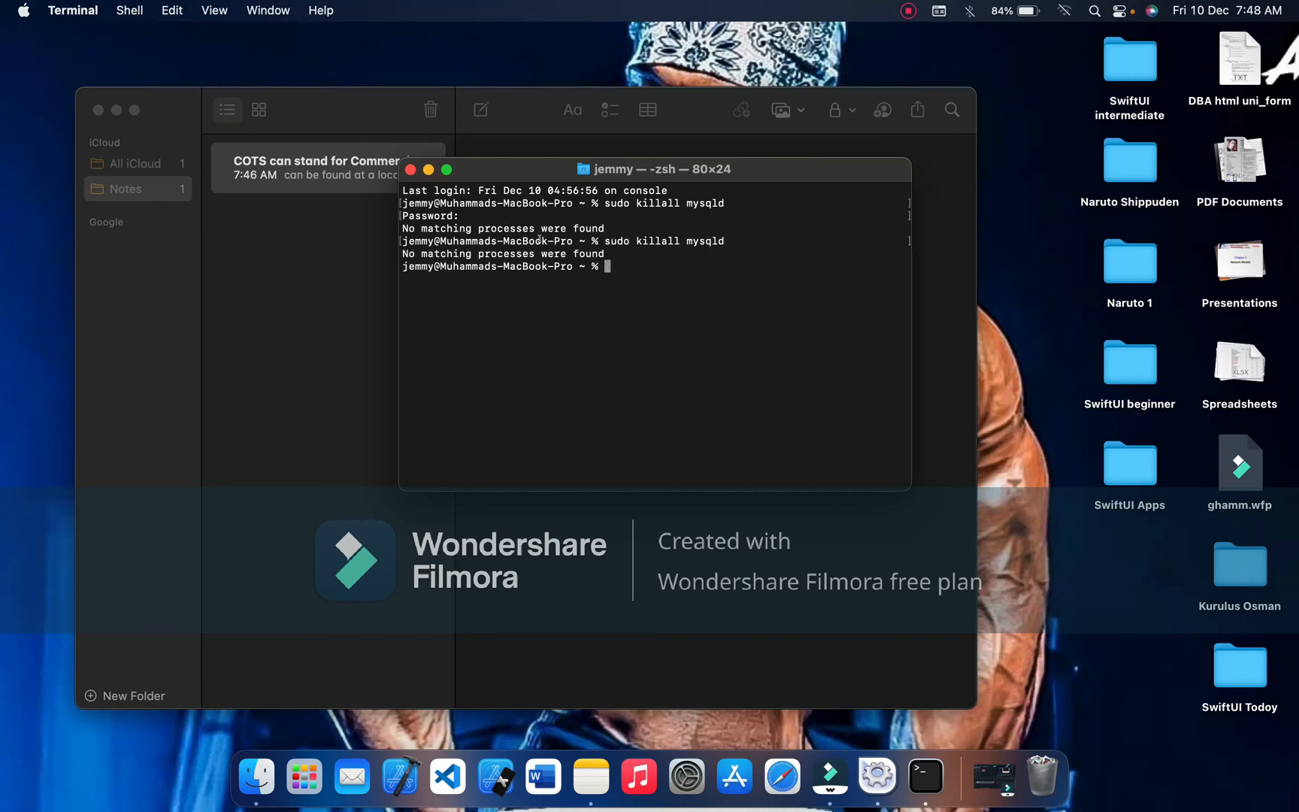
mouse_move(653, 335)
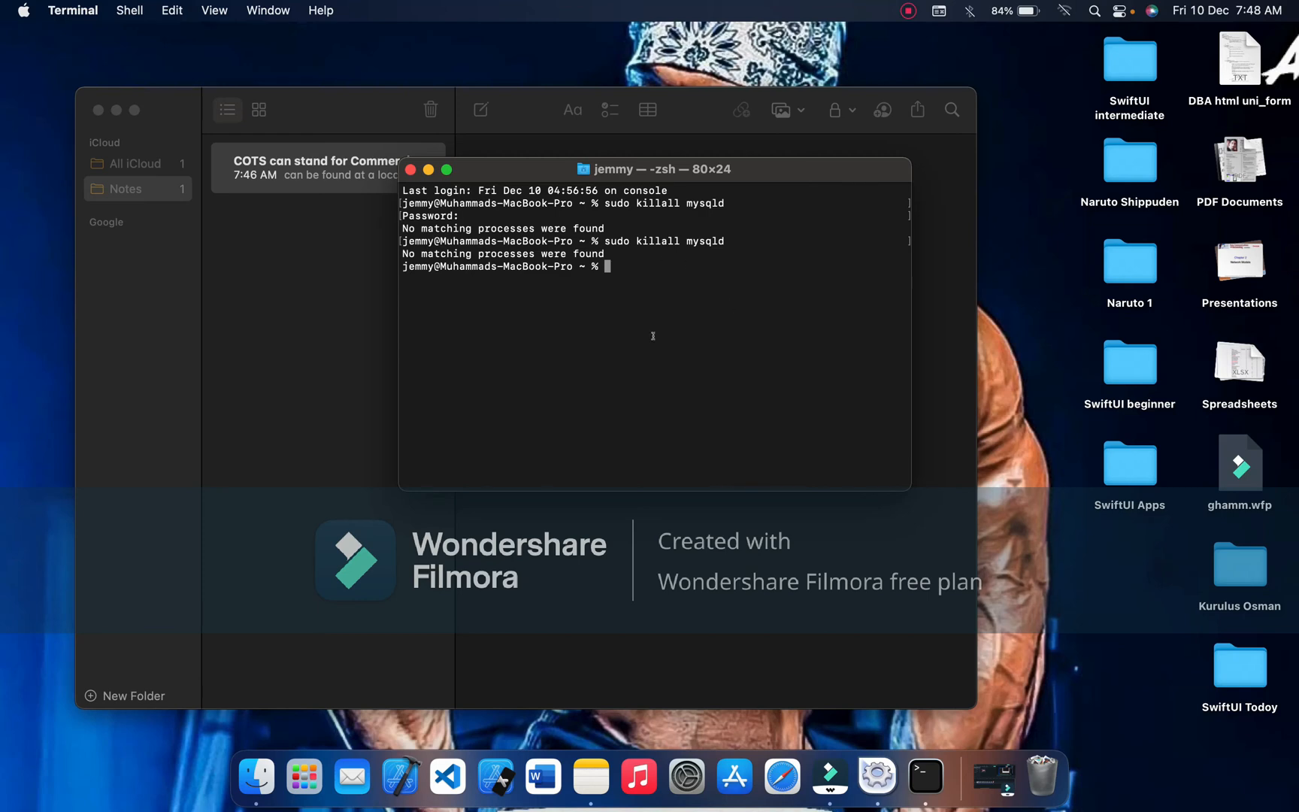
click(878, 776)
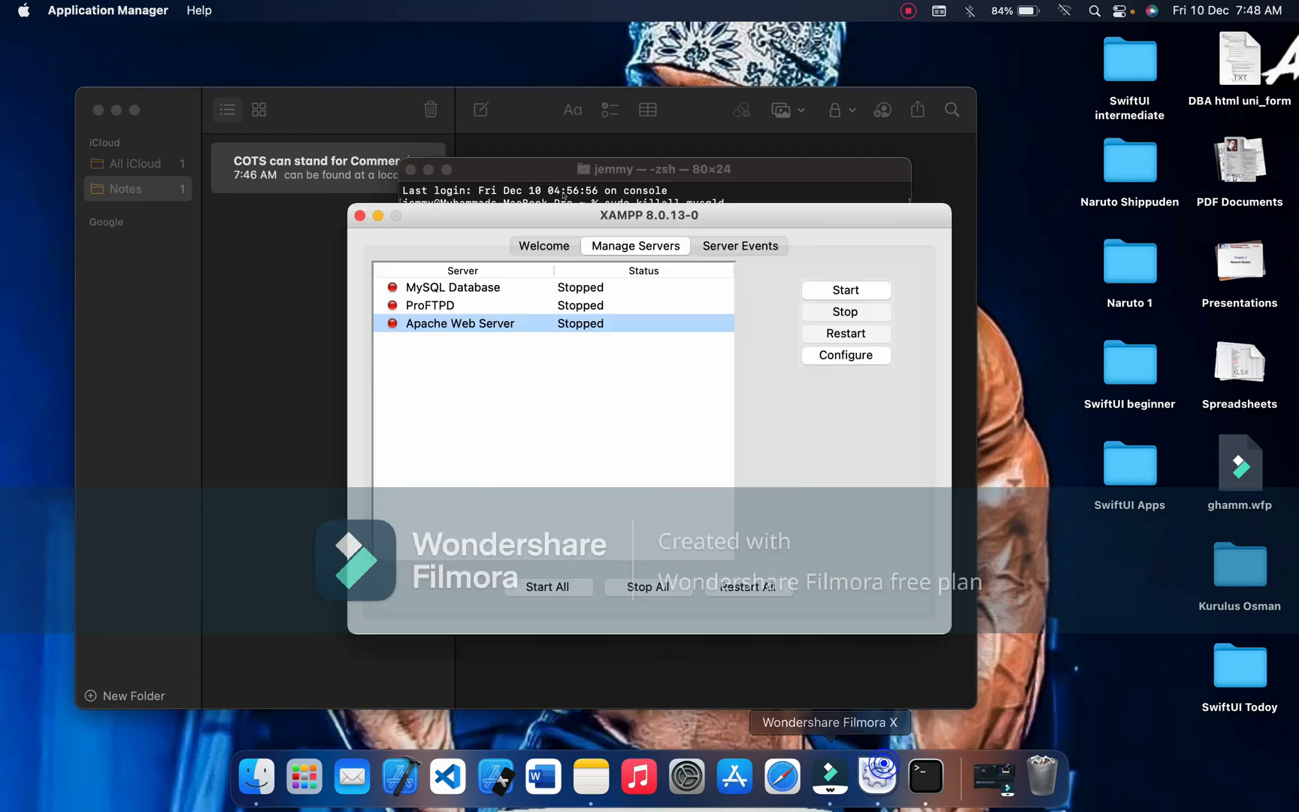
Start the MySQL Database server so it shows Running in Manage Servers
click(452, 287)
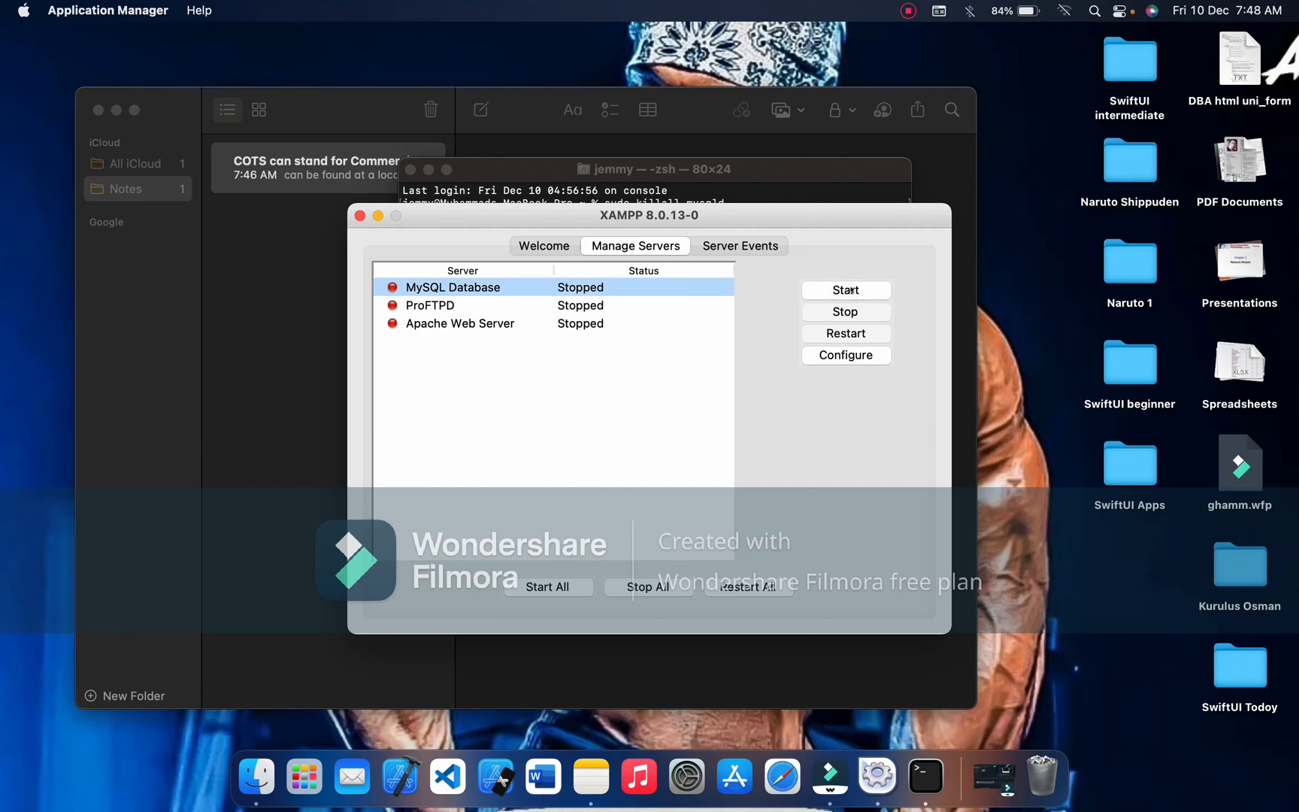
click(846, 291)
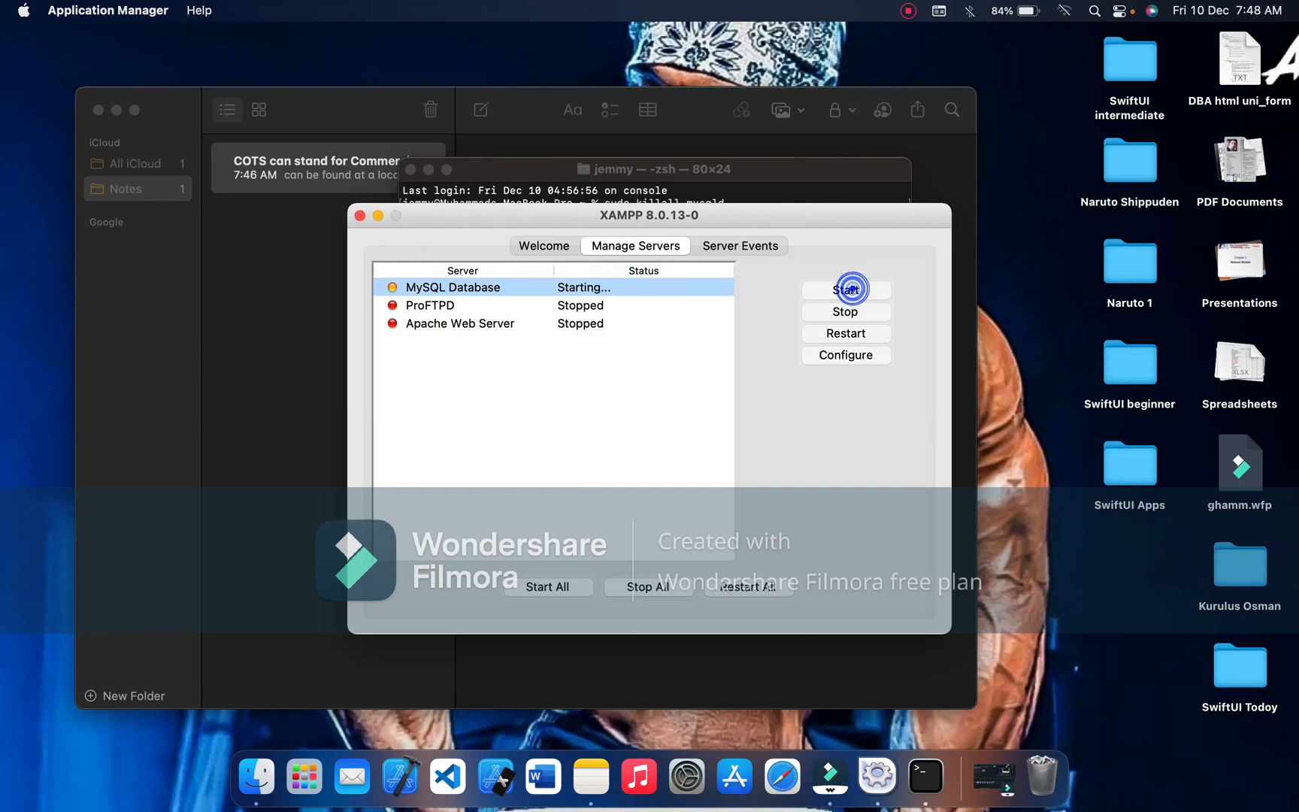
click(847, 290)
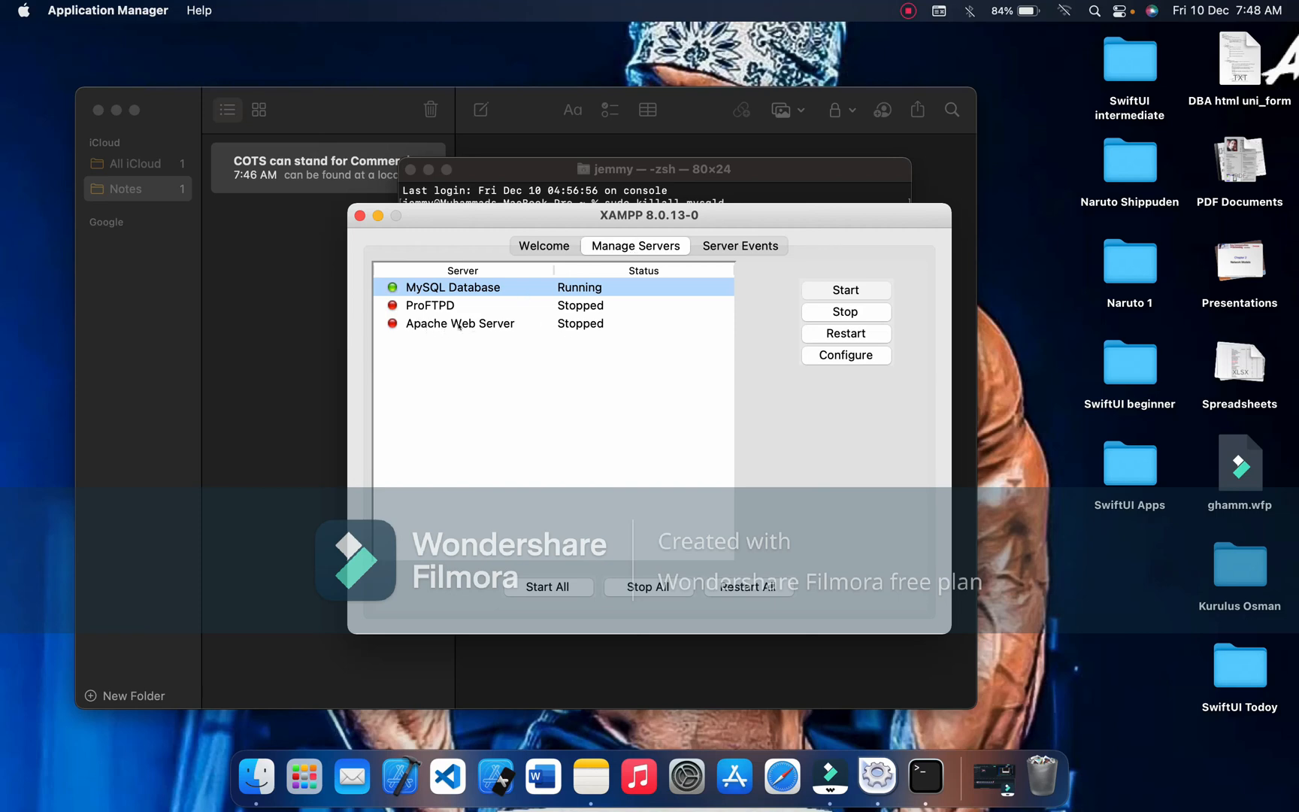
mouse_move(597, 511)
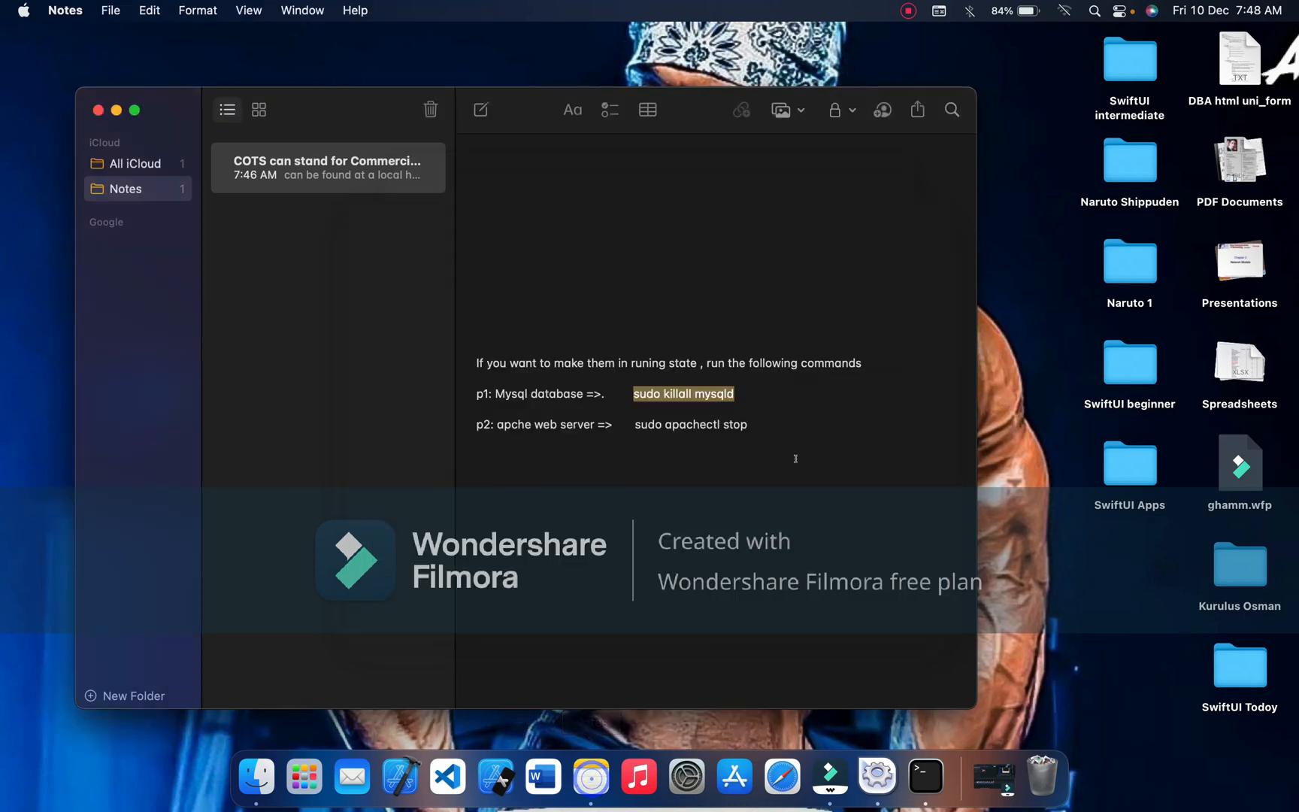
Run 'sudo apachectl stop' from the note in Terminal, then return to the XAMPP server manager
double_click(691, 424)
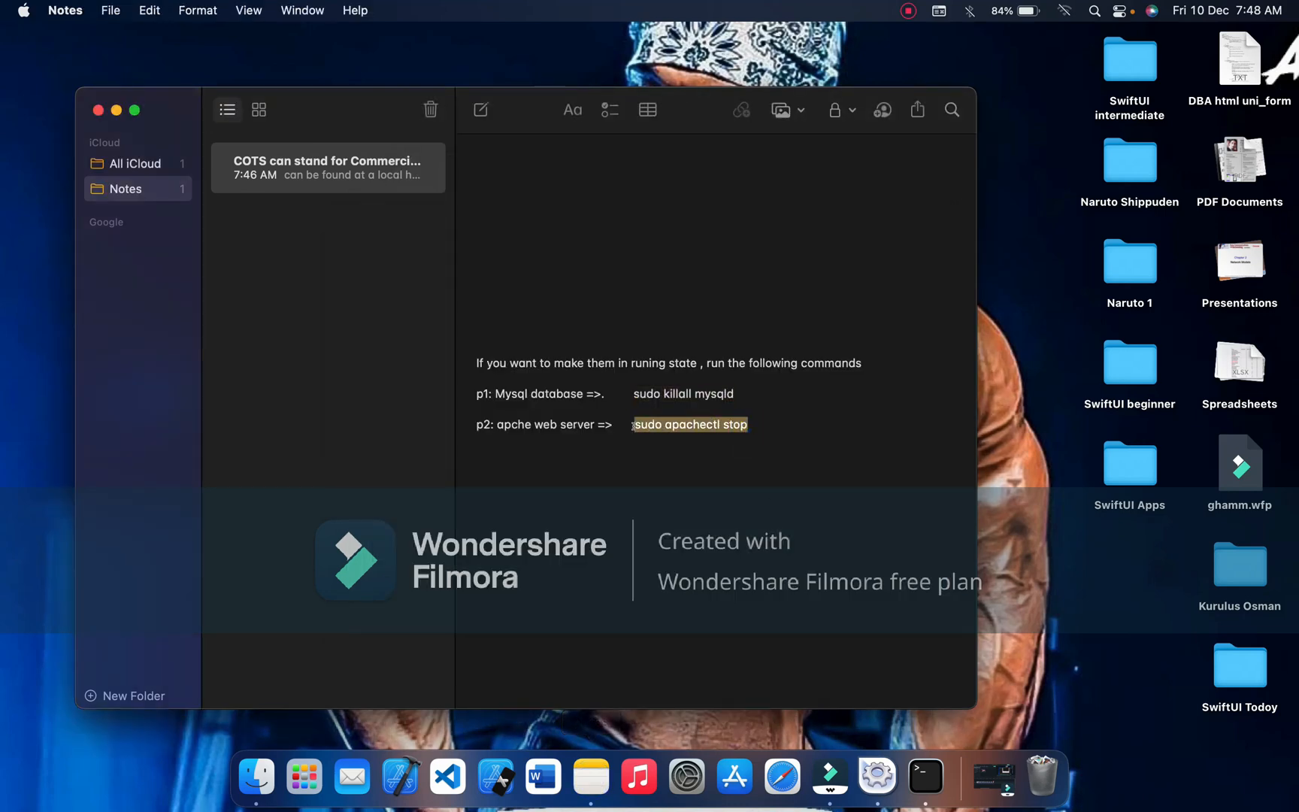
mouse_move(639, 777)
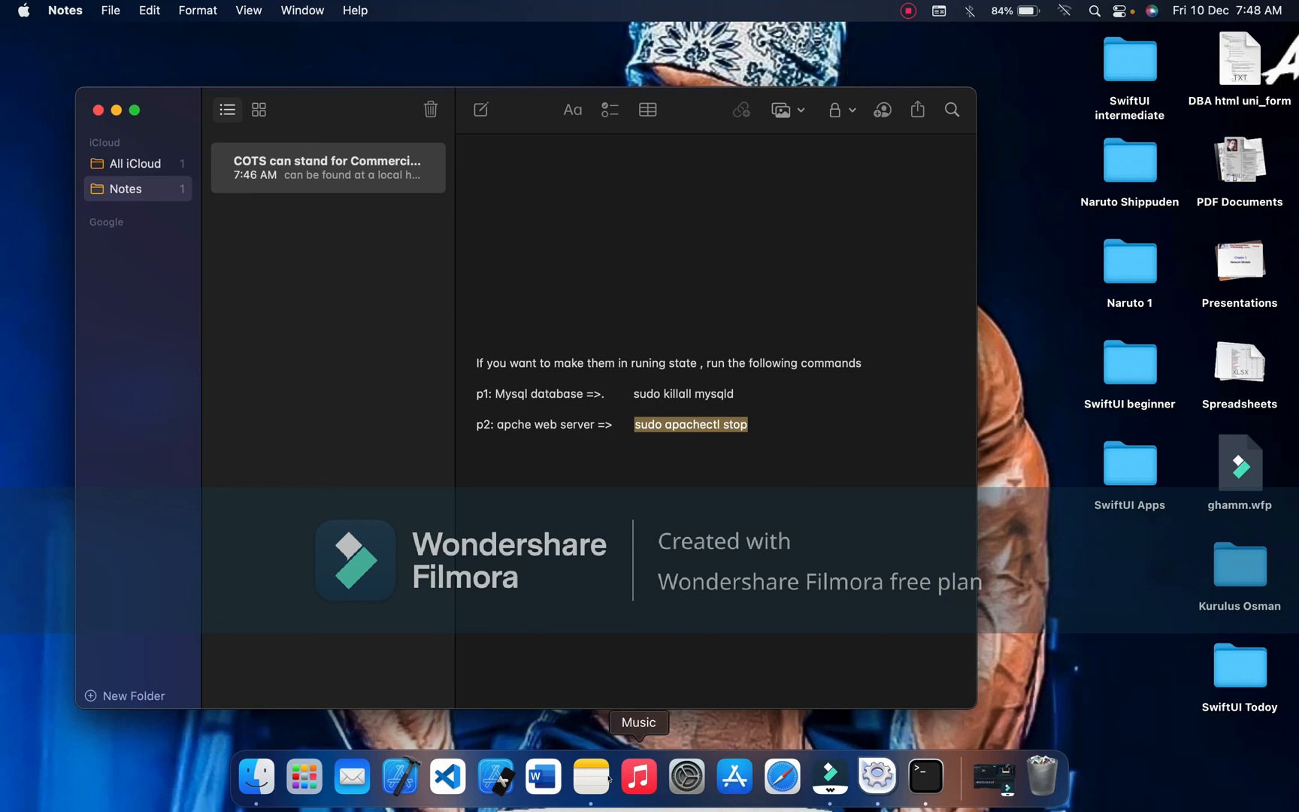
click(925, 777)
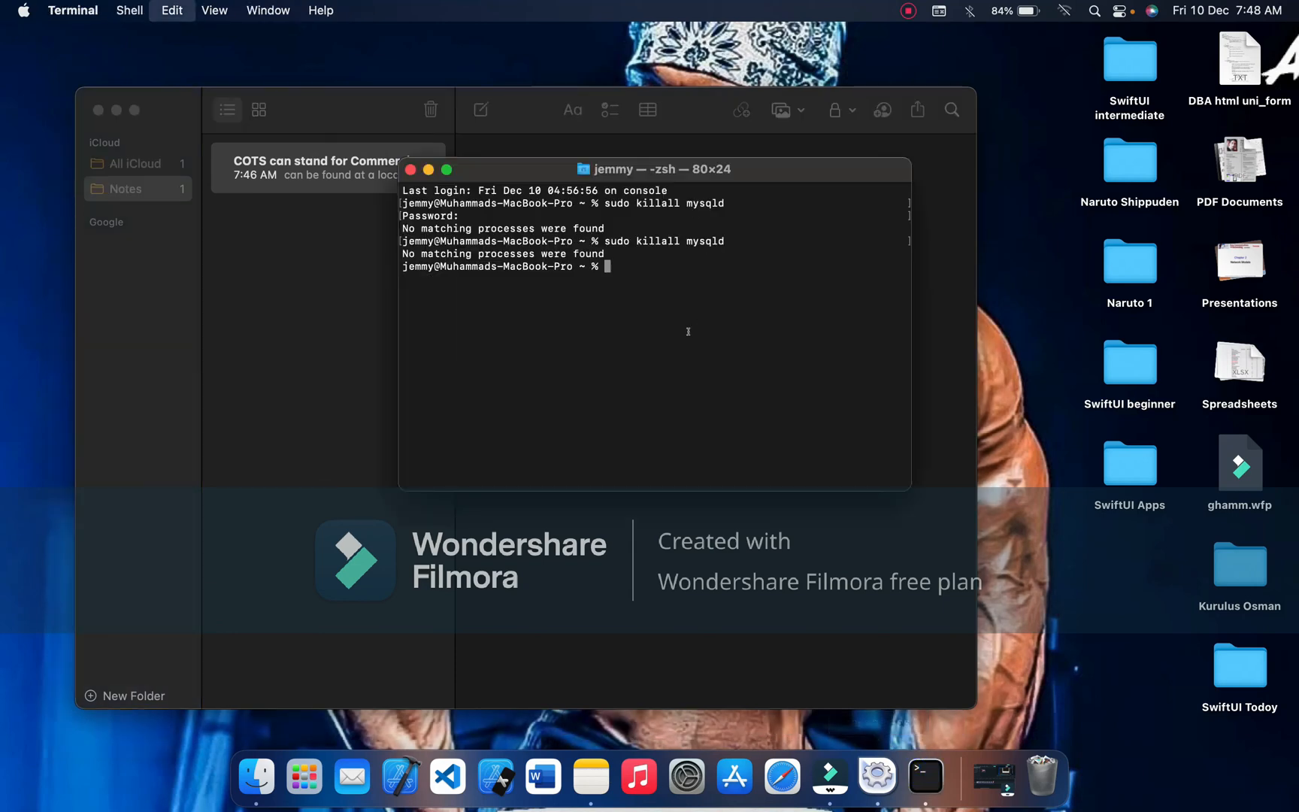
key(Return)
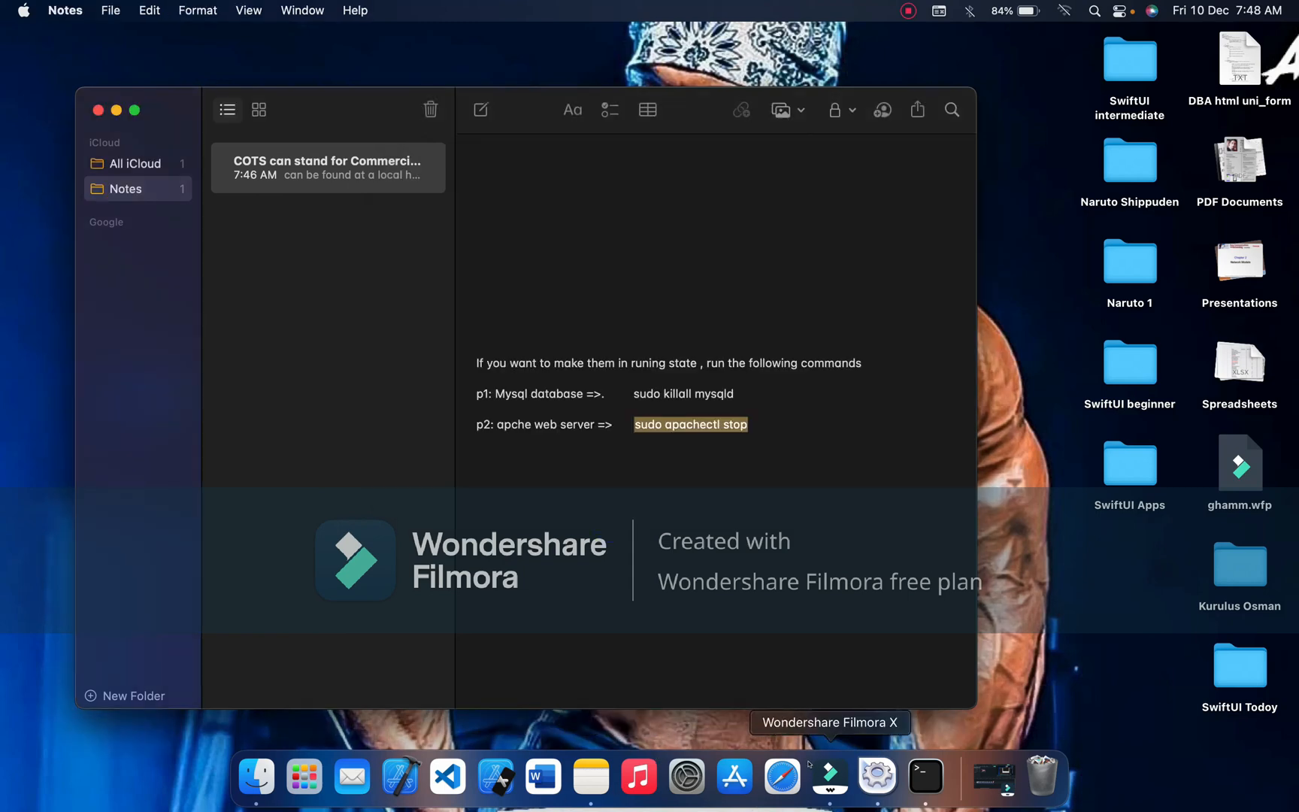
click(830, 776)
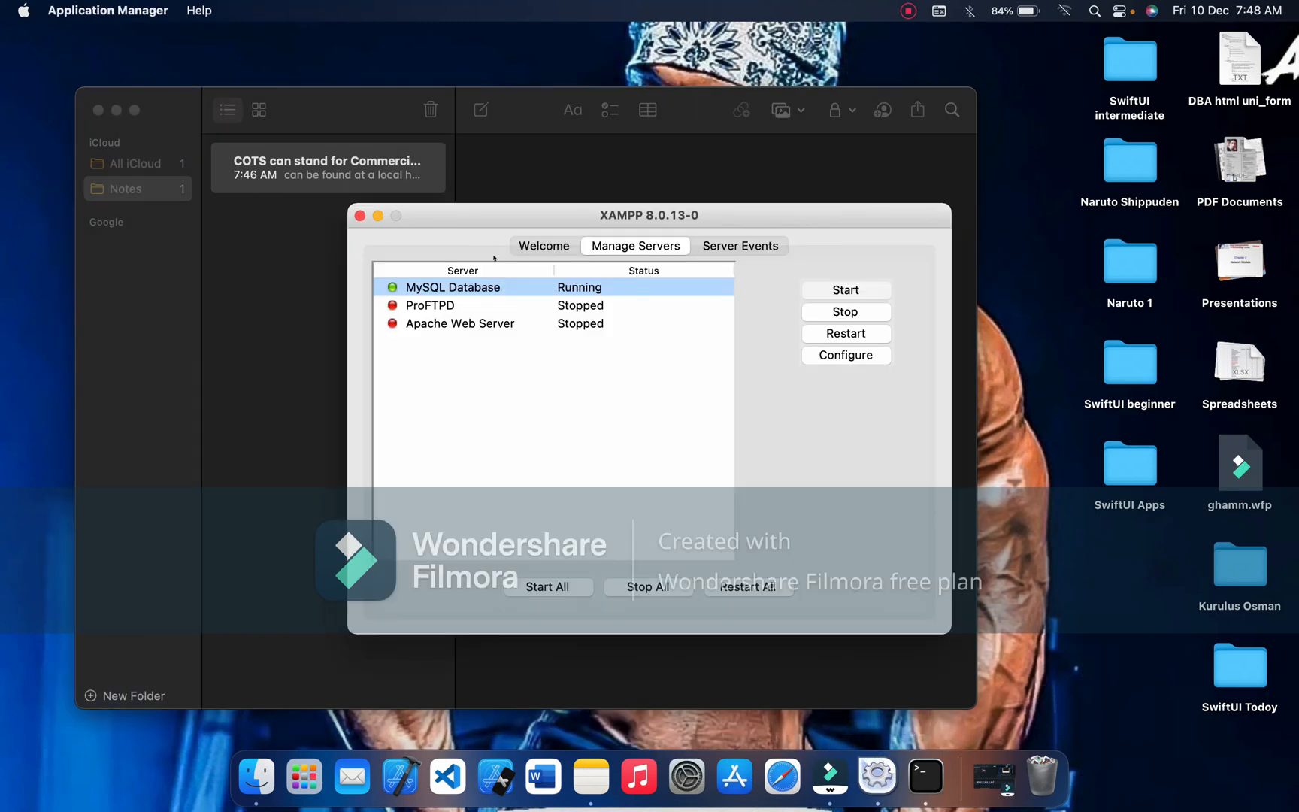
mouse_move(539, 282)
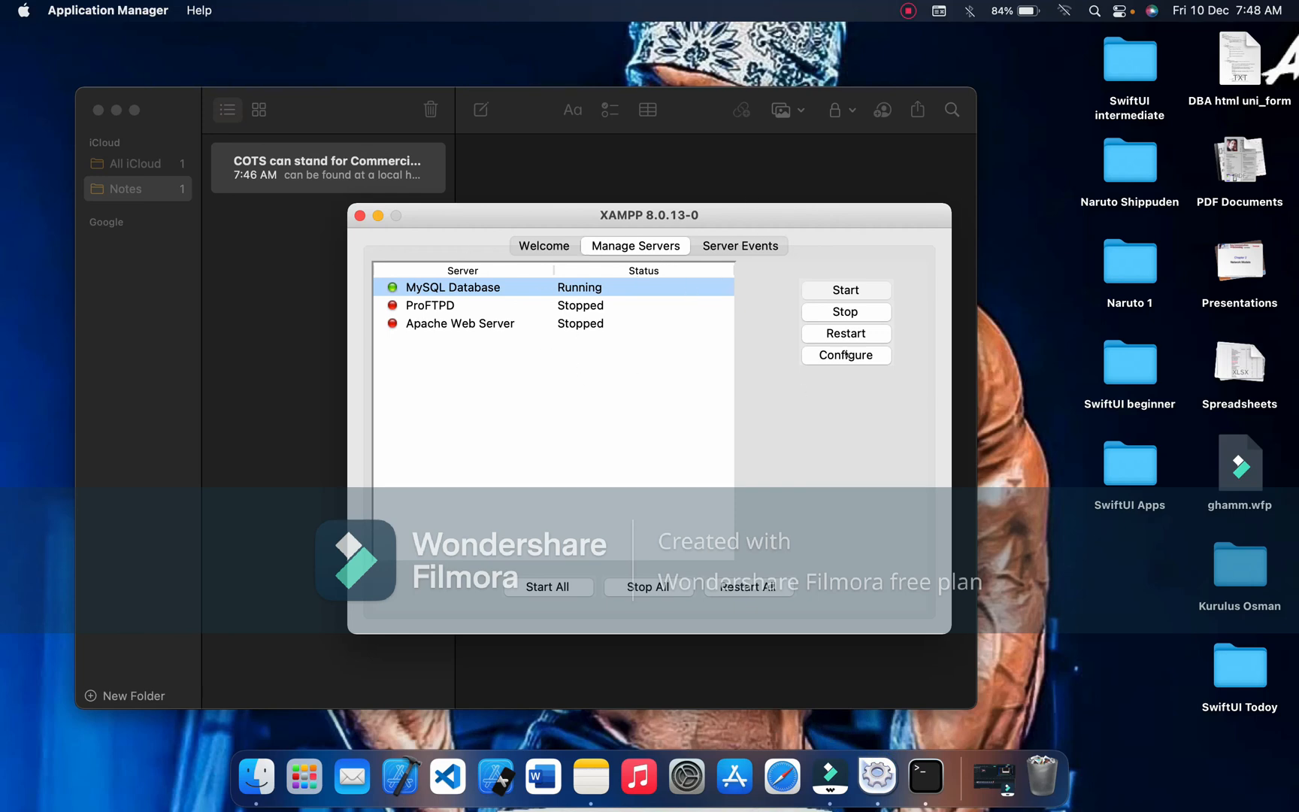
Start the Apache Web Server while MySQL Database keeps running
click(460, 323)
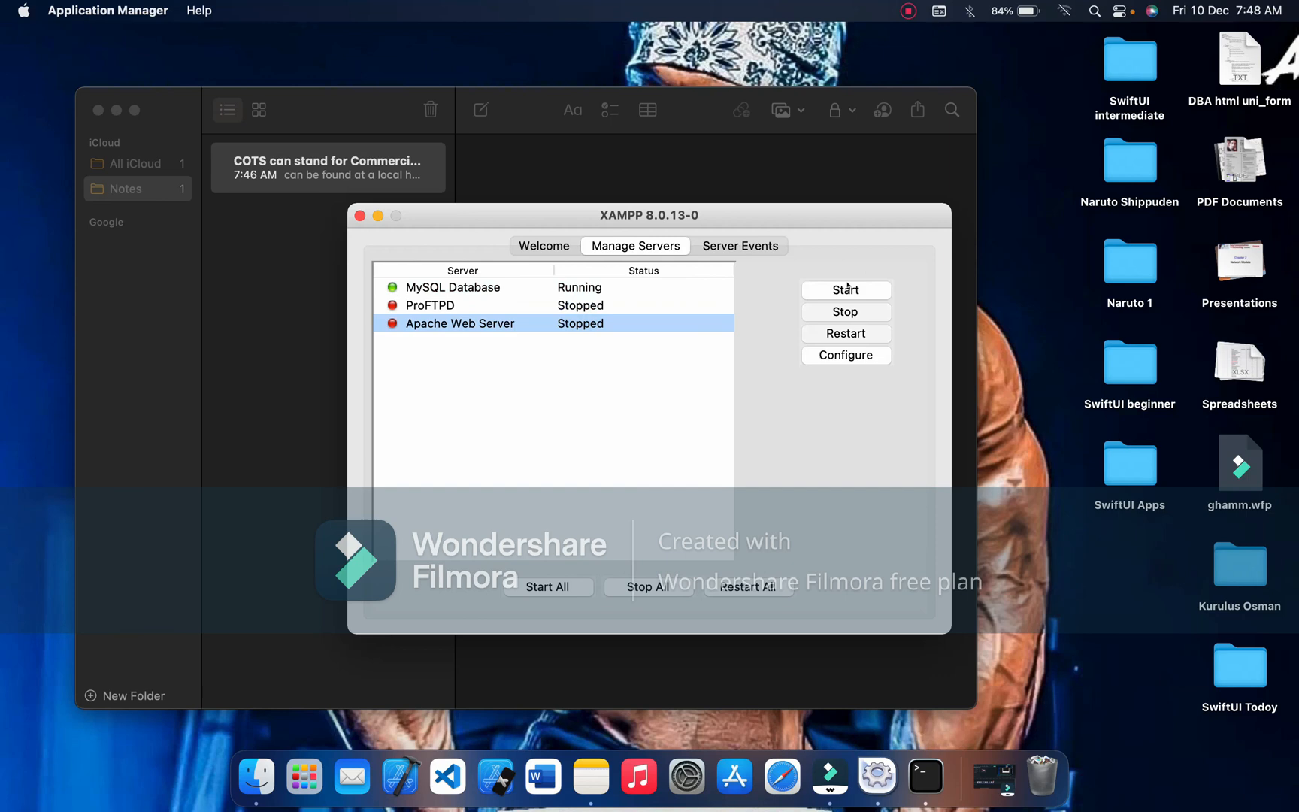
click(846, 290)
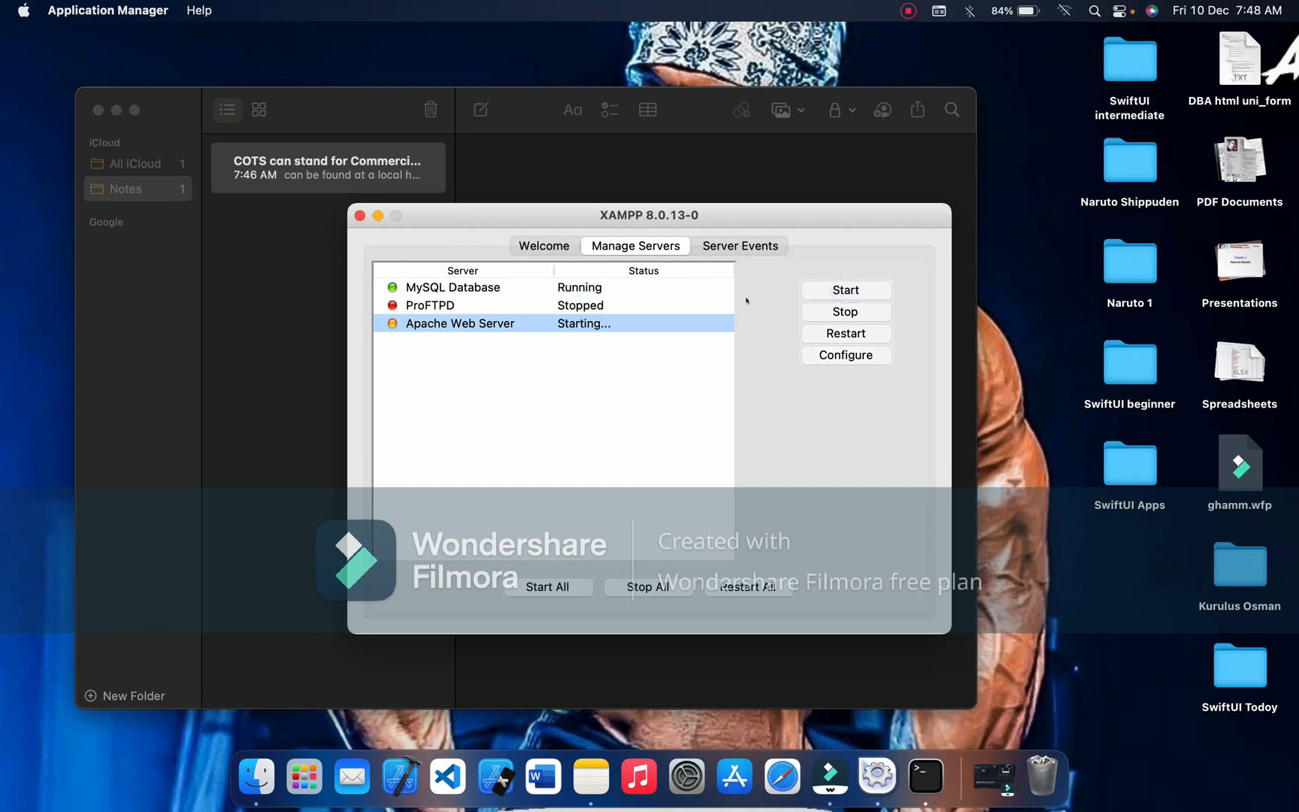
mouse_move(733, 777)
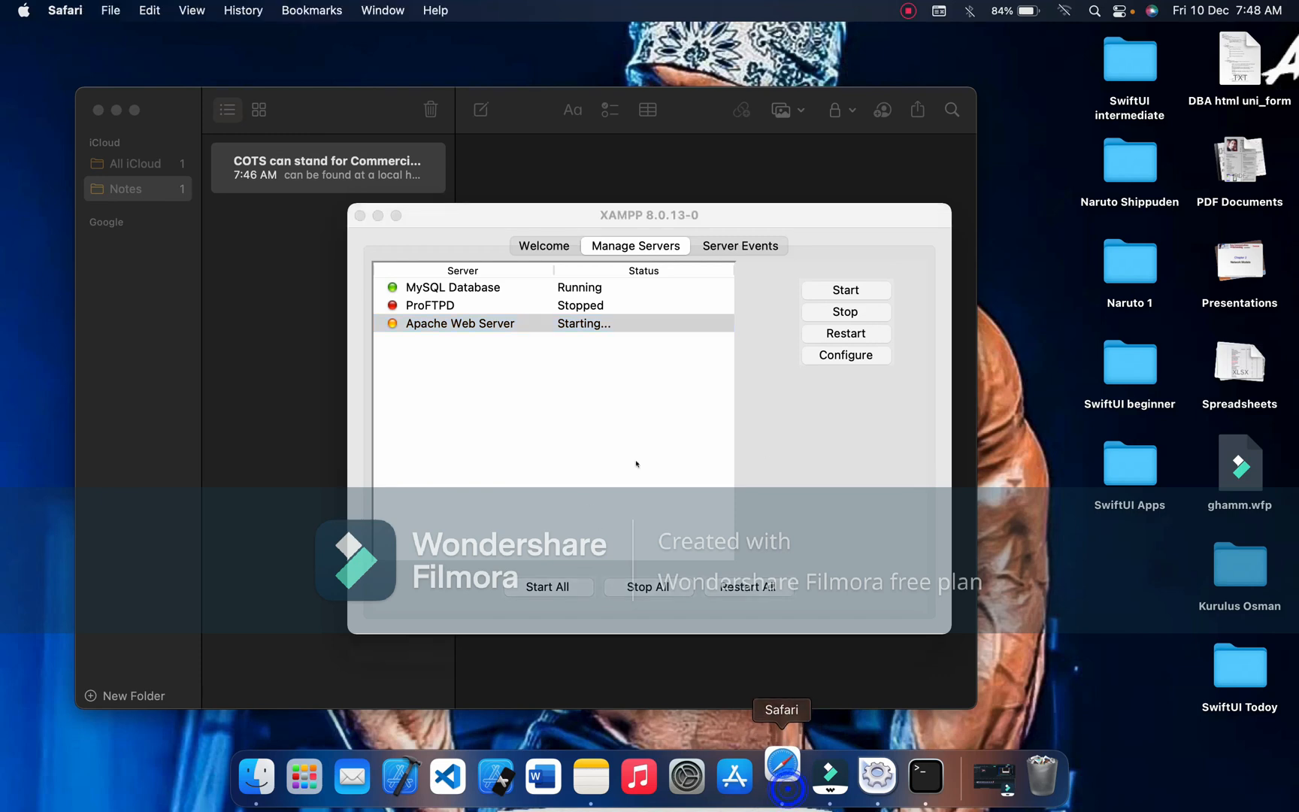
Load localhost in a new Safari tab to show the 'It works!' page
click(781, 778)
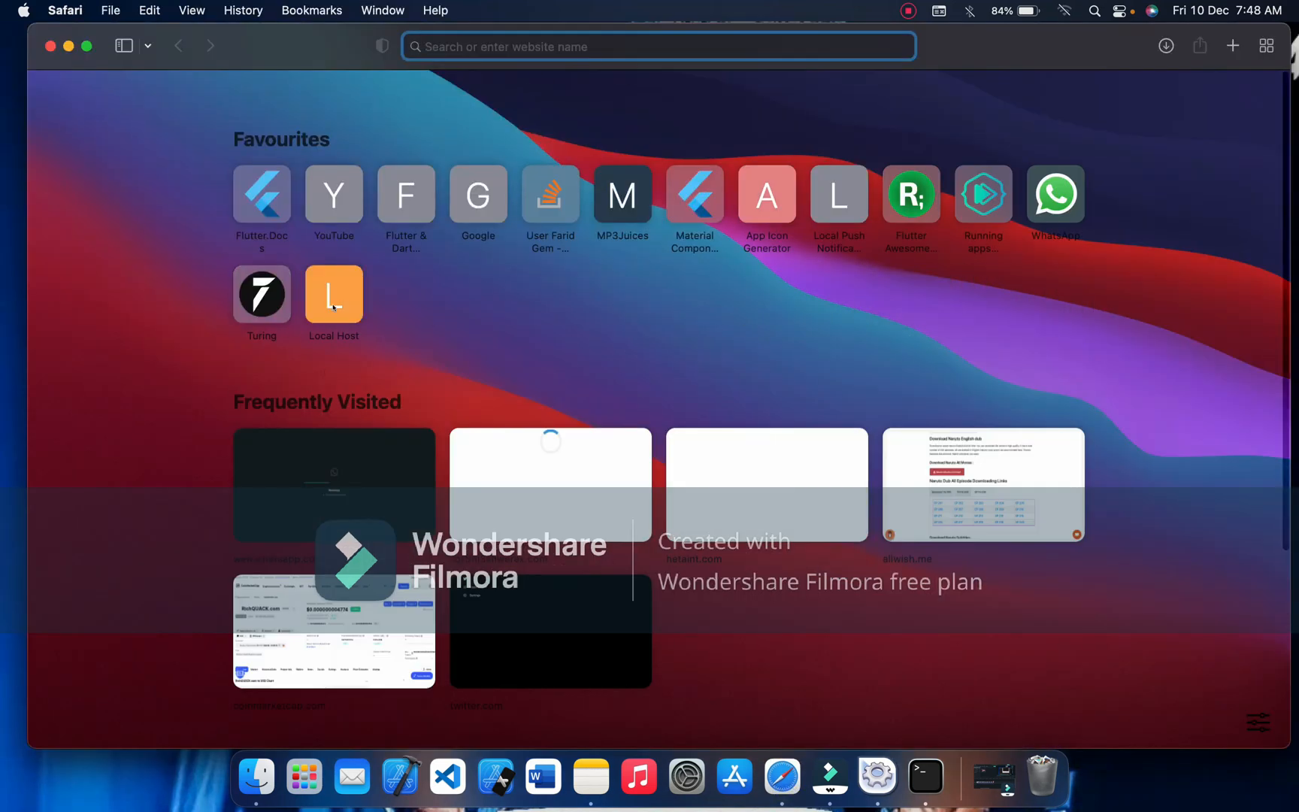
click(334, 293)
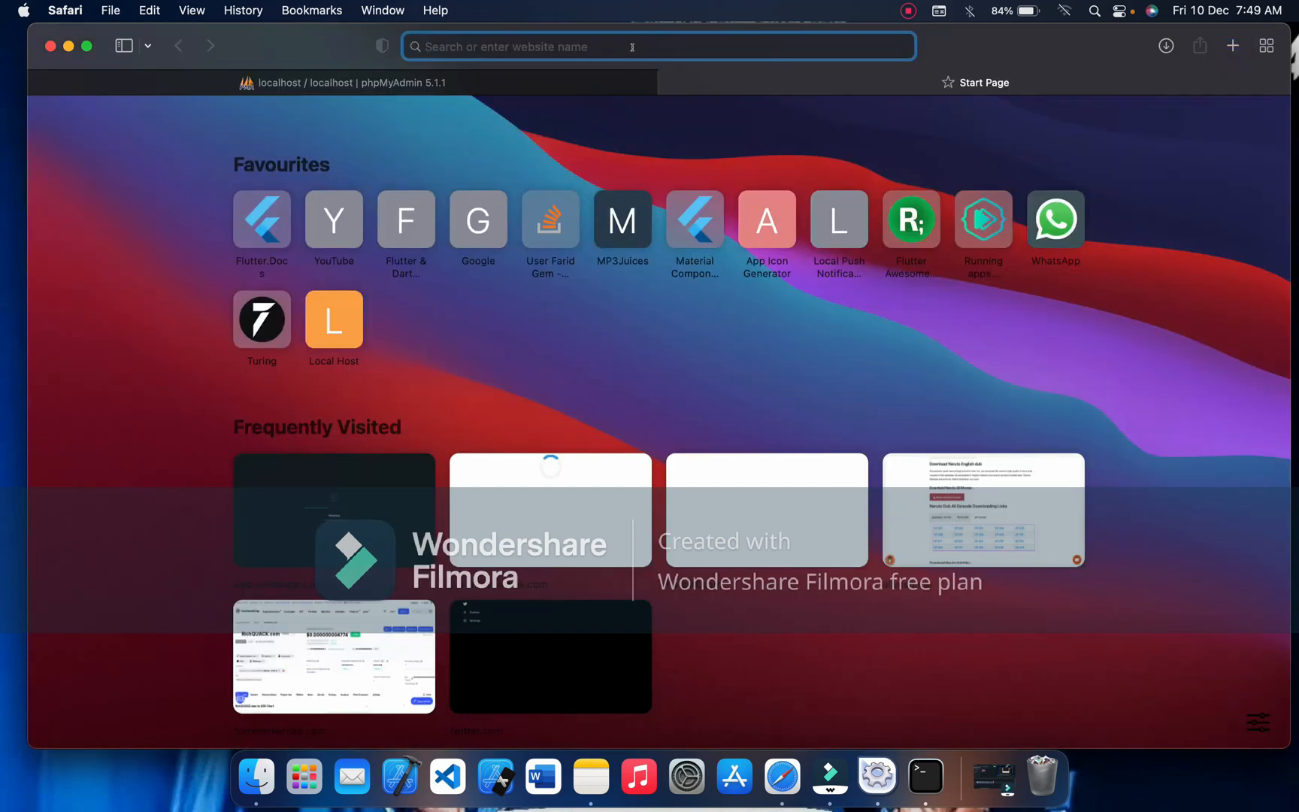
text(localhost)
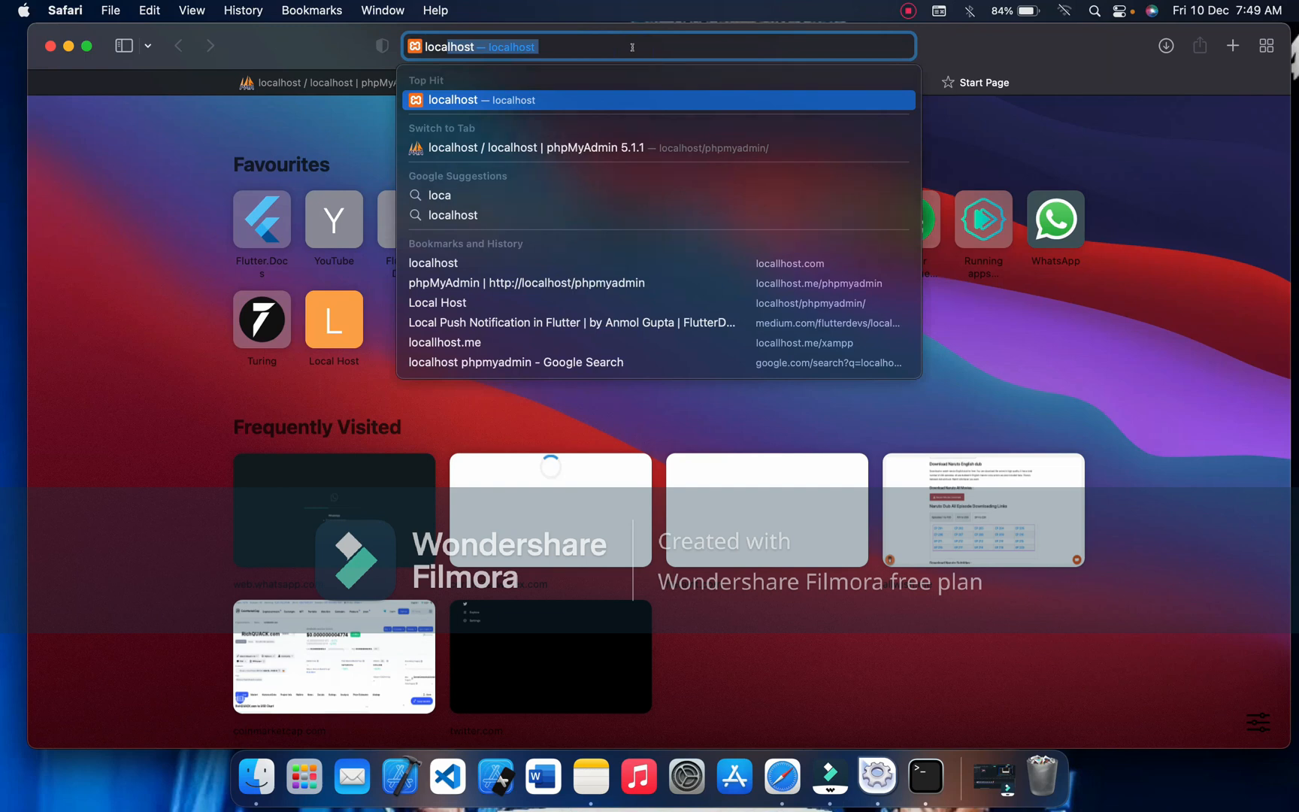
click(657, 100)
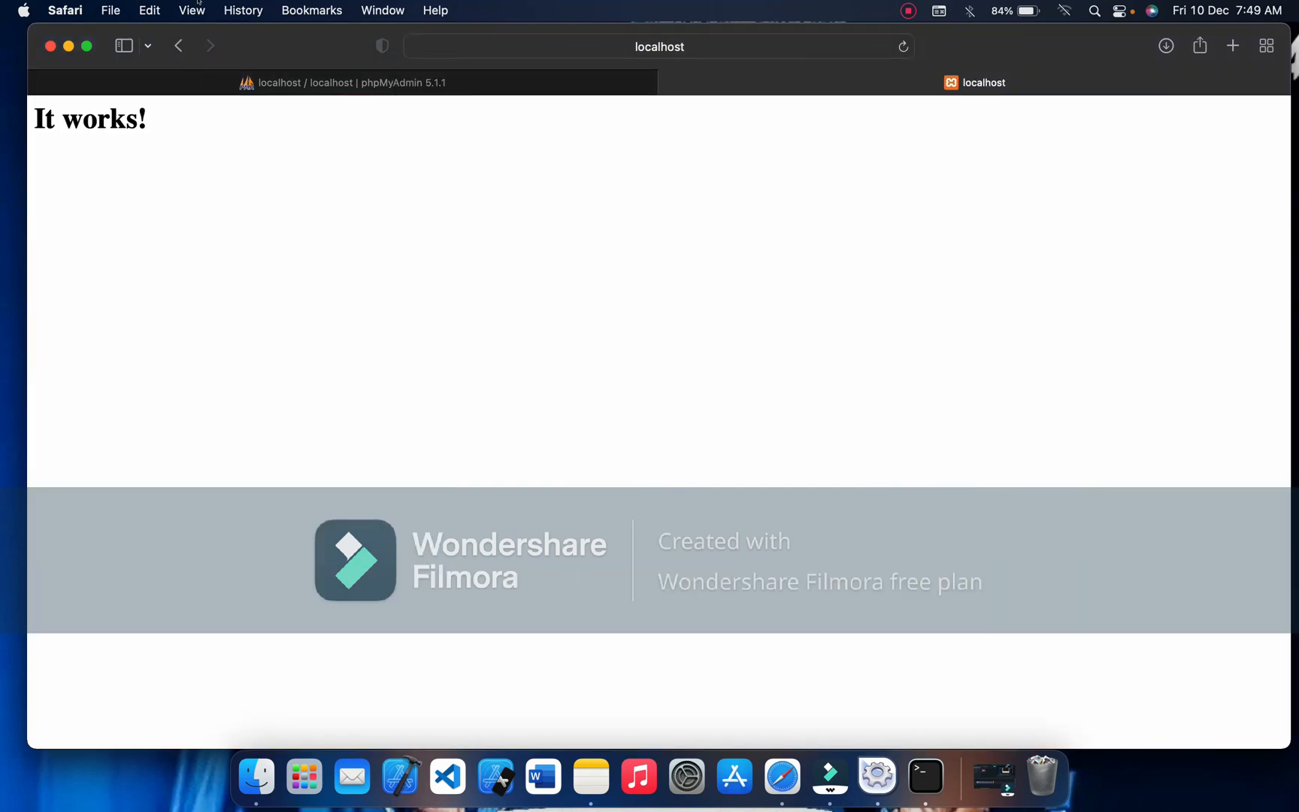
mouse_move(1097, 570)
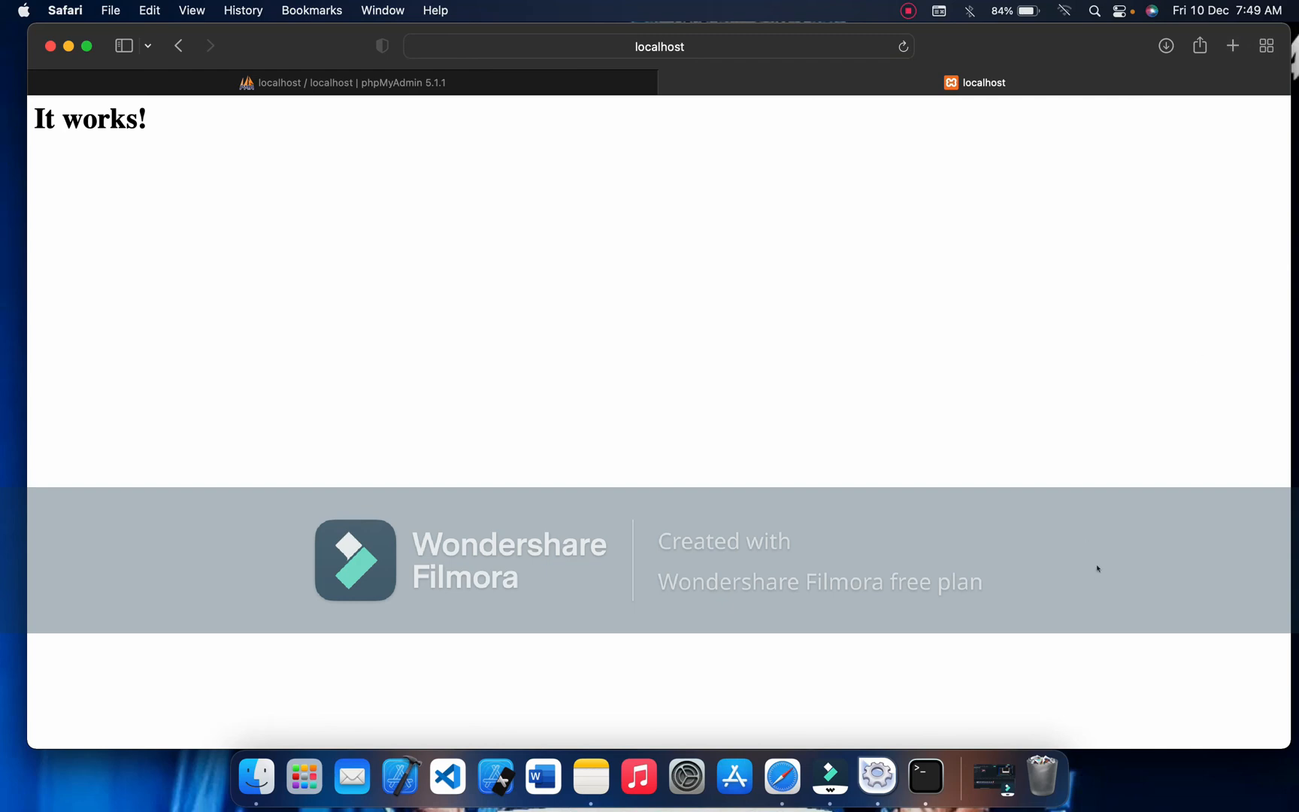